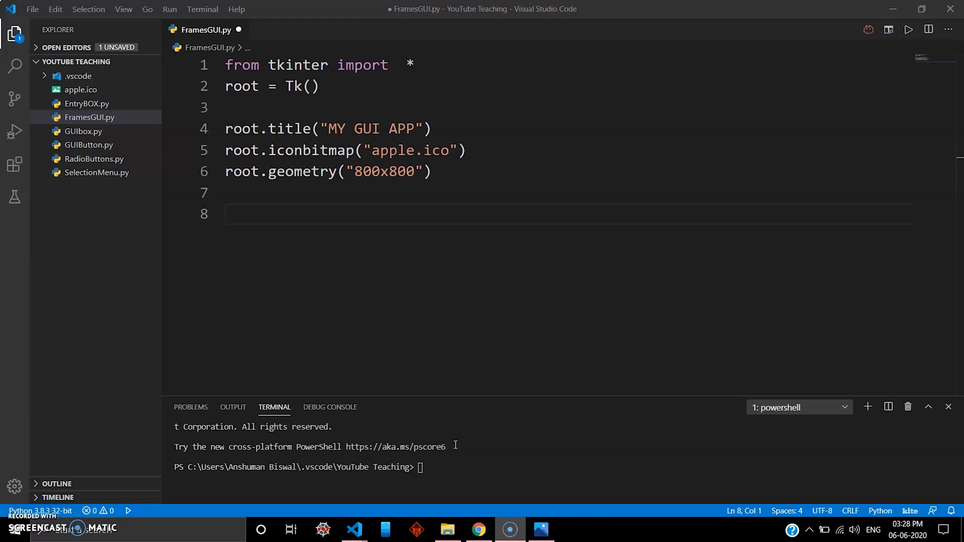
Step: View the Tk > Frame > Canvas diagram in Photos zoomed in, then return to FramesGUI.py
click(541, 529)
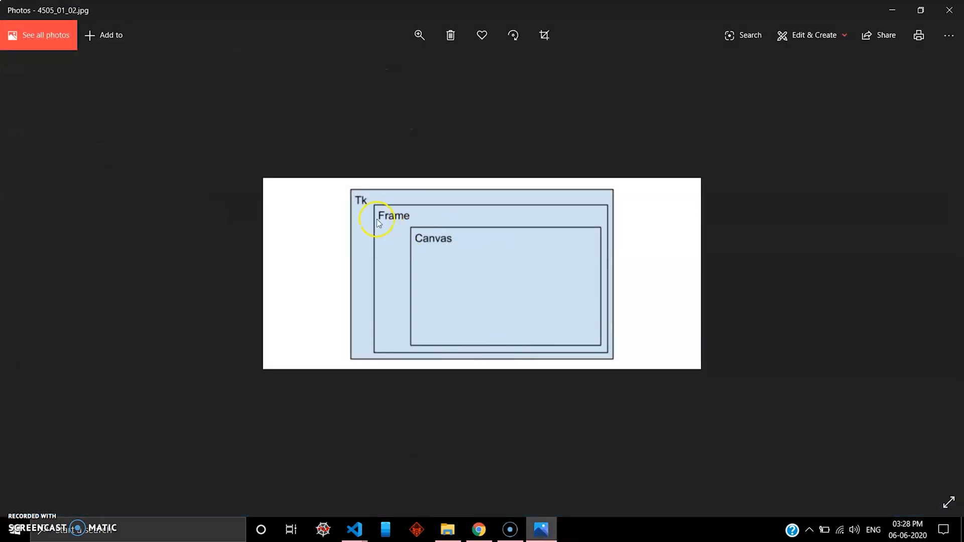
mouse_move(560, 204)
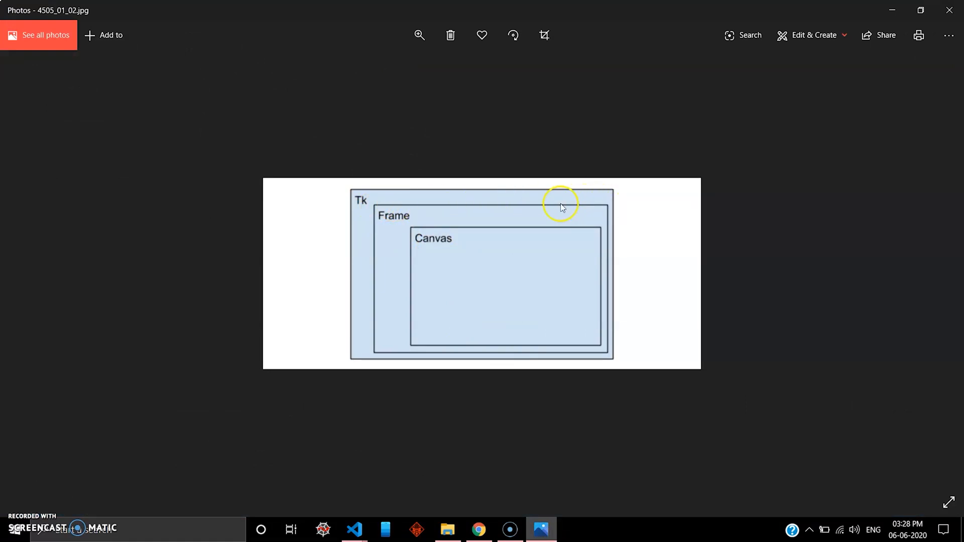
mouse_move(520, 351)
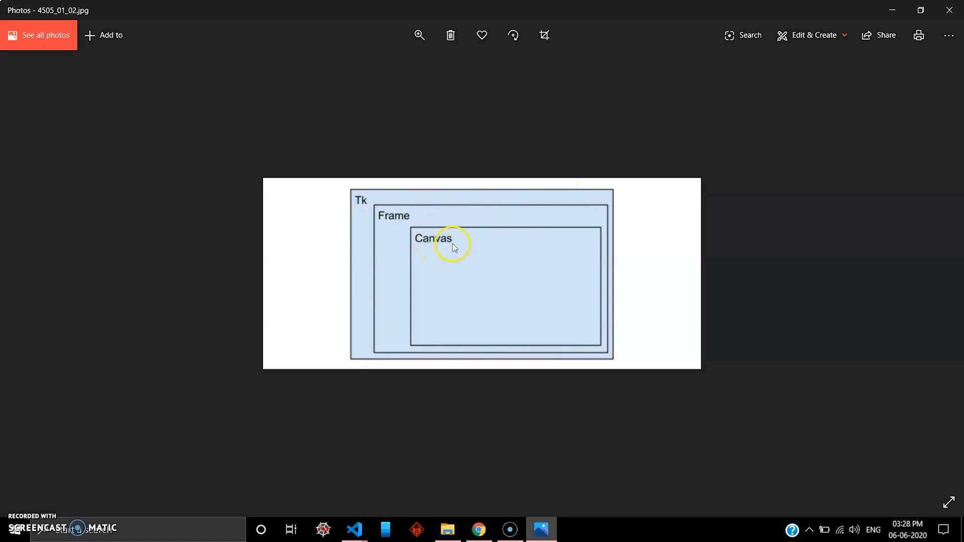
mouse_move(485, 135)
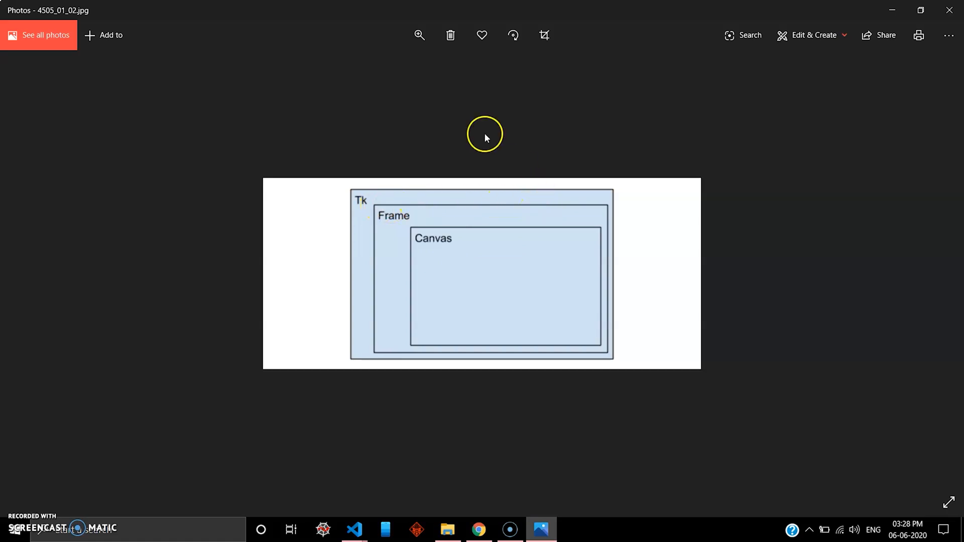
click(419, 35)
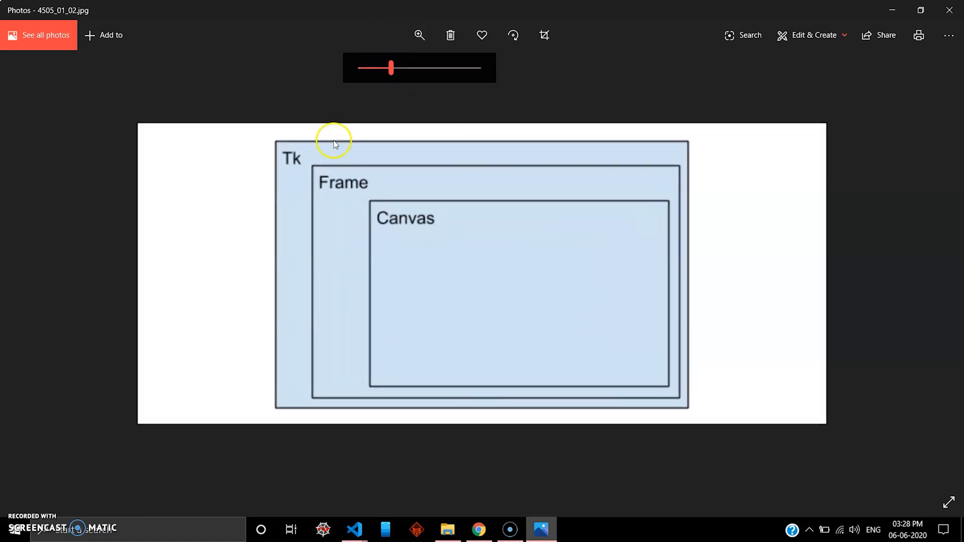
drag(389, 68, 361, 68)
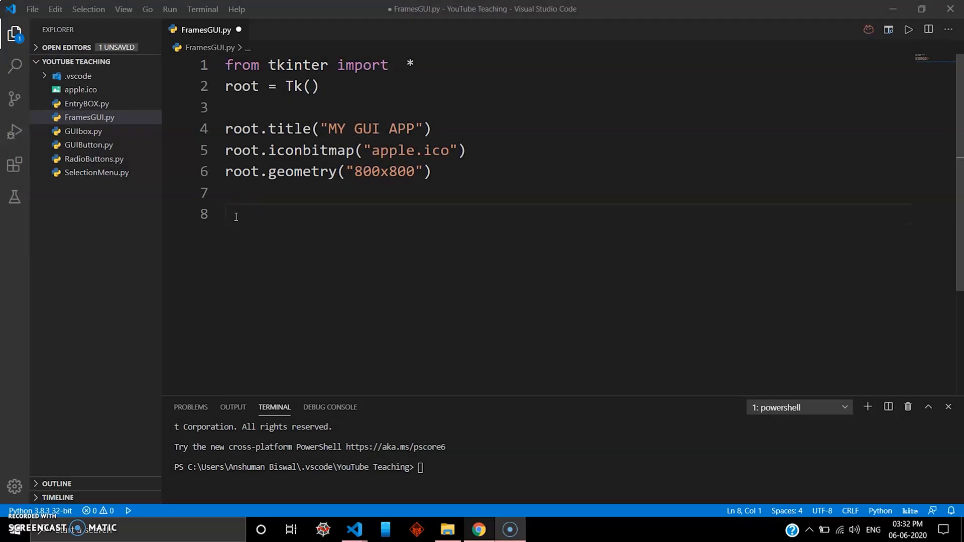
Step: On line 8, start a LabelFrame on root titled 'This is a Frame !'
key(ctrl+a)
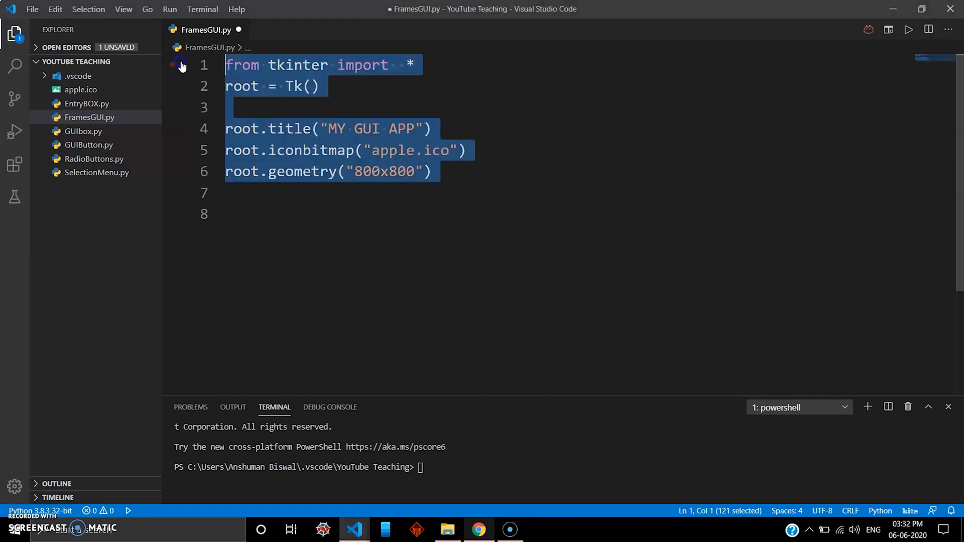
click(245, 214)
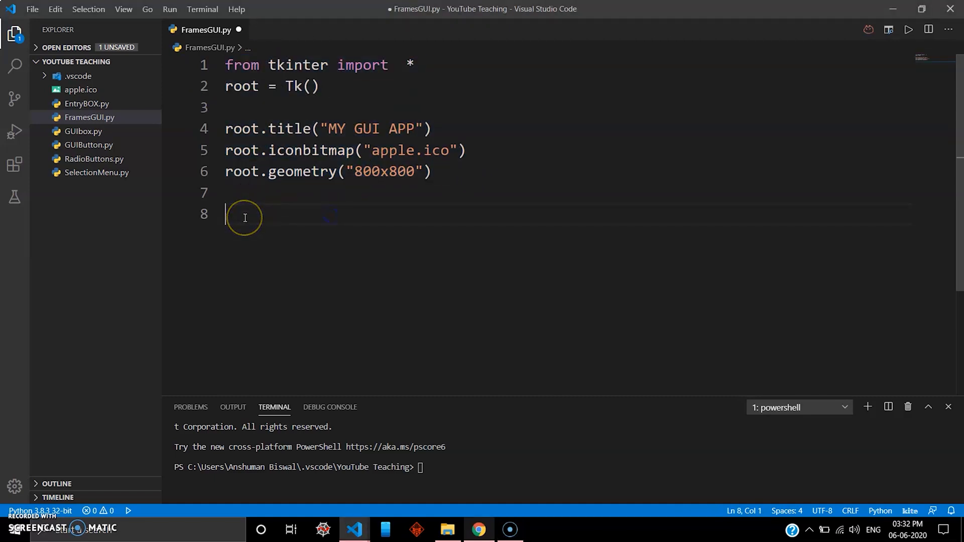
text(frame)
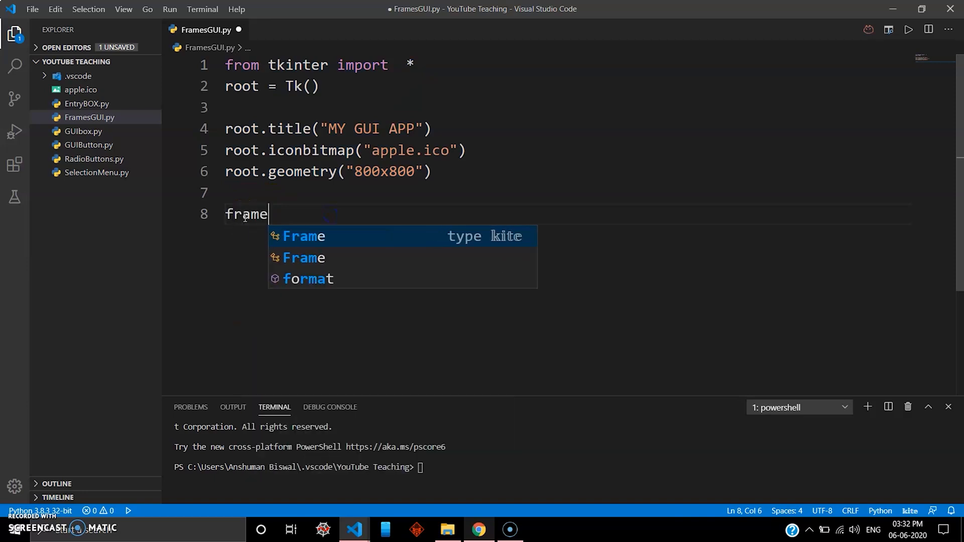
text(= L)
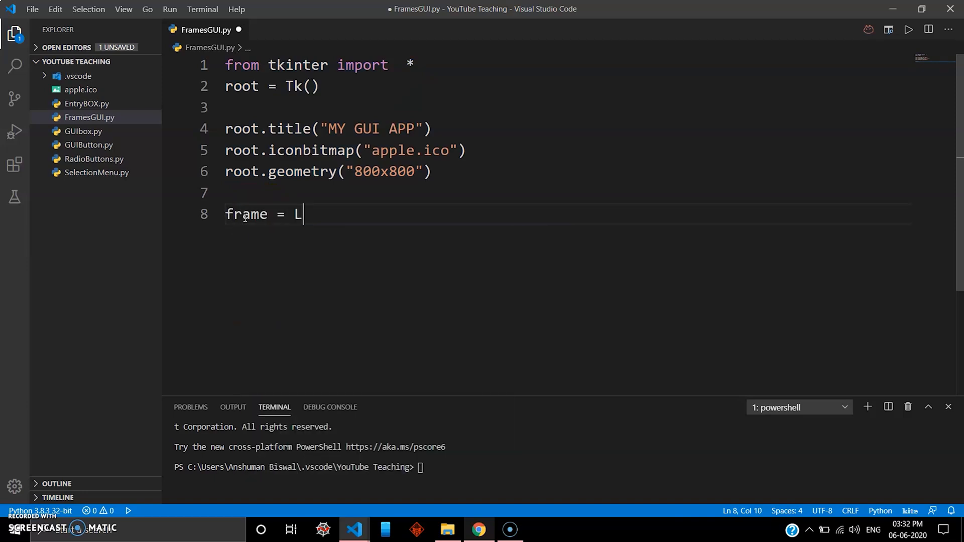
text(abelFrame)
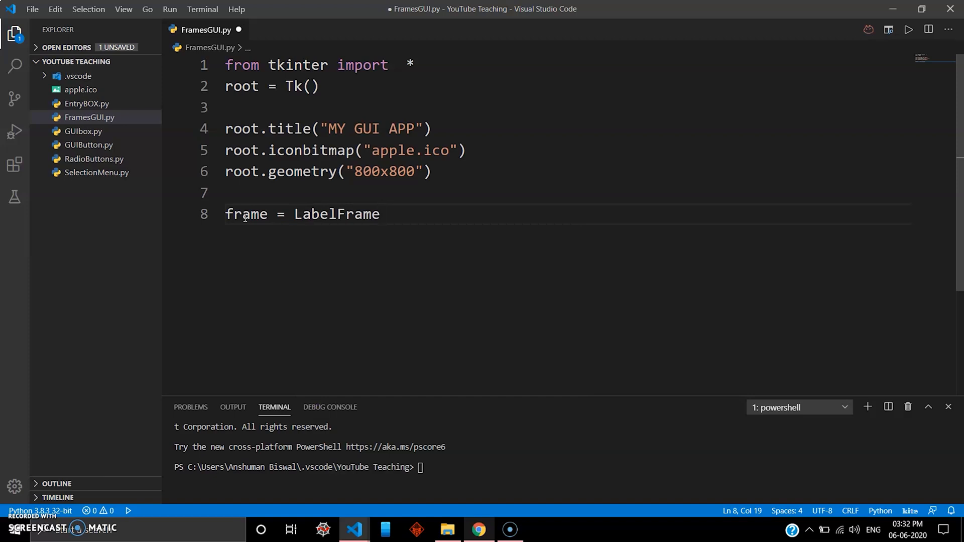
text(()
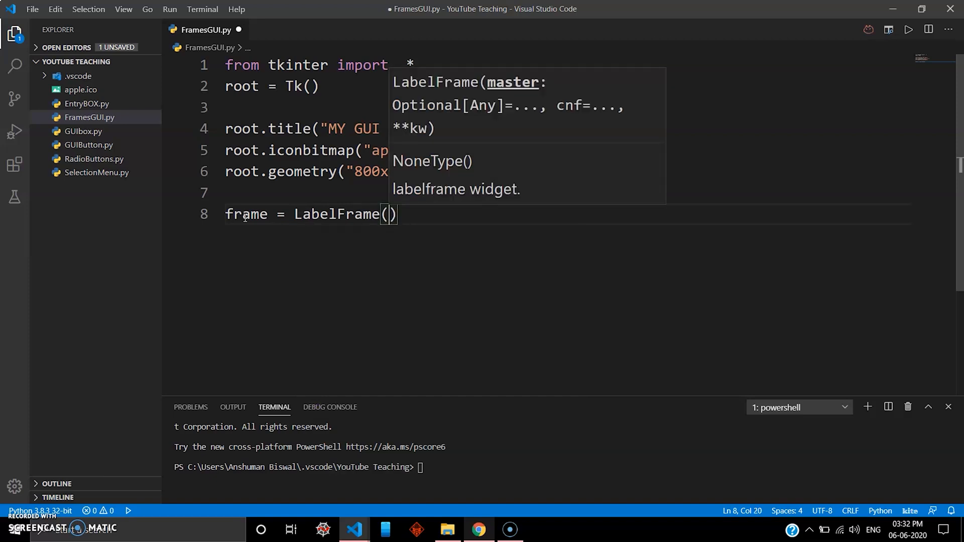
text(root,)
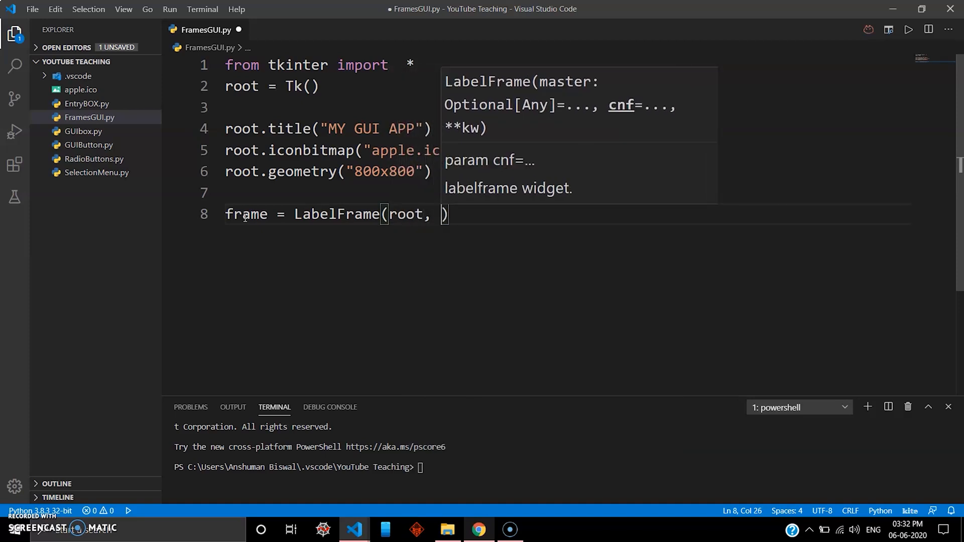
text(text =)
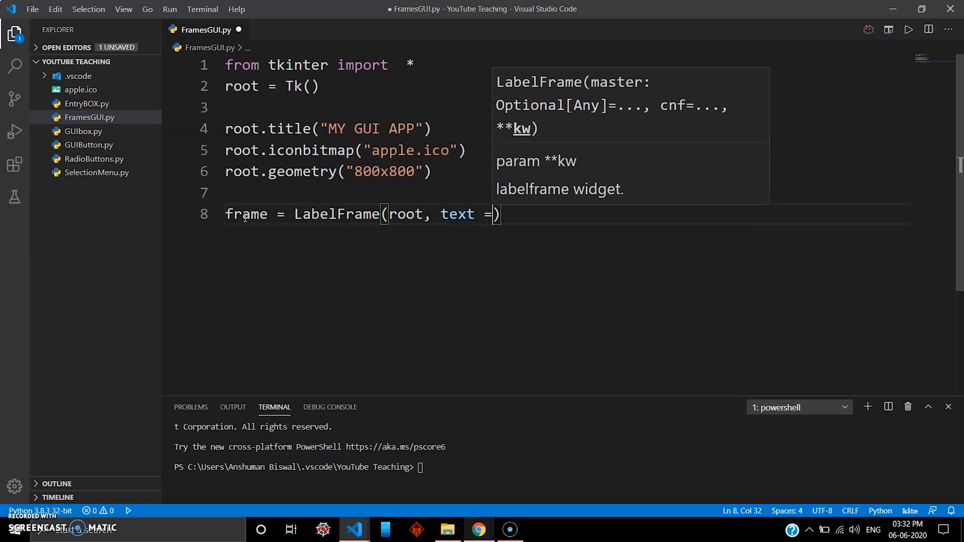
text("")
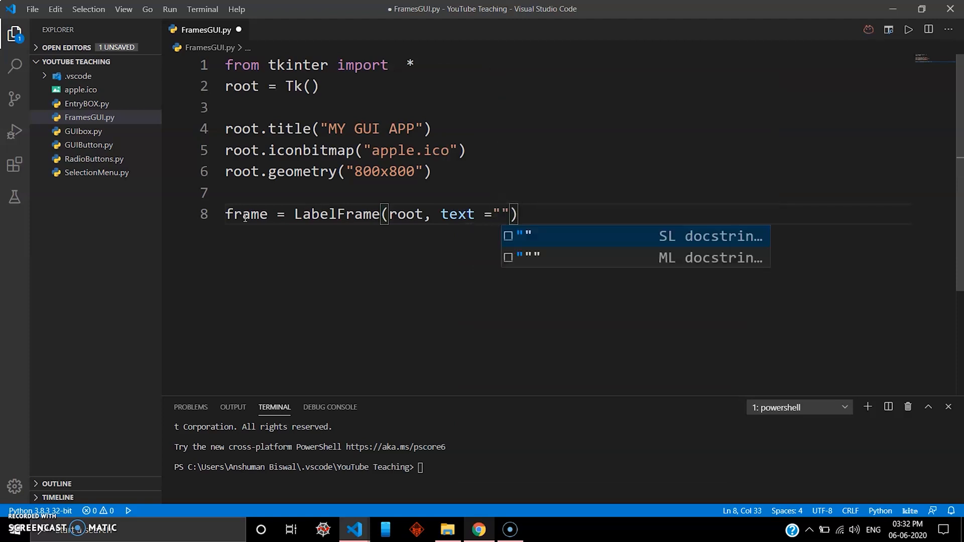
text(This is a)
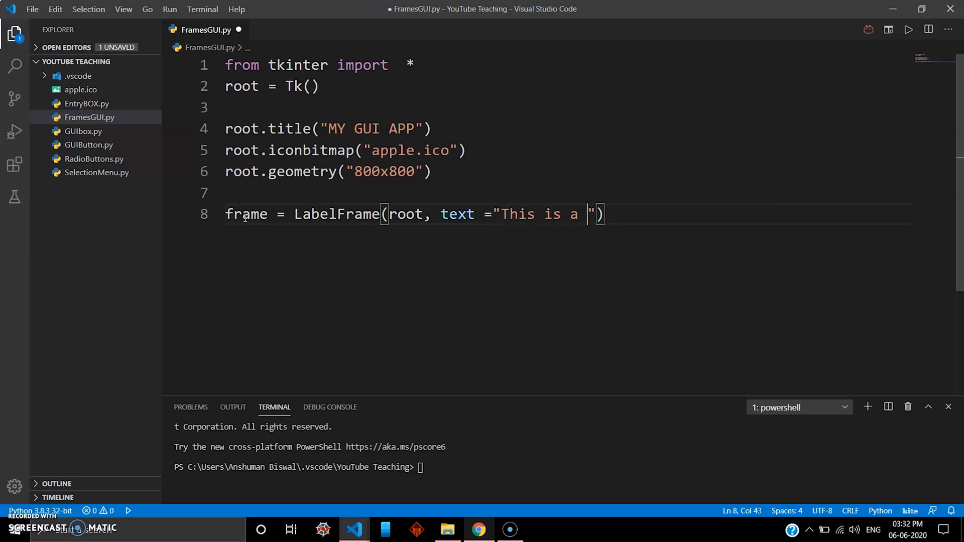
text(Frame @)
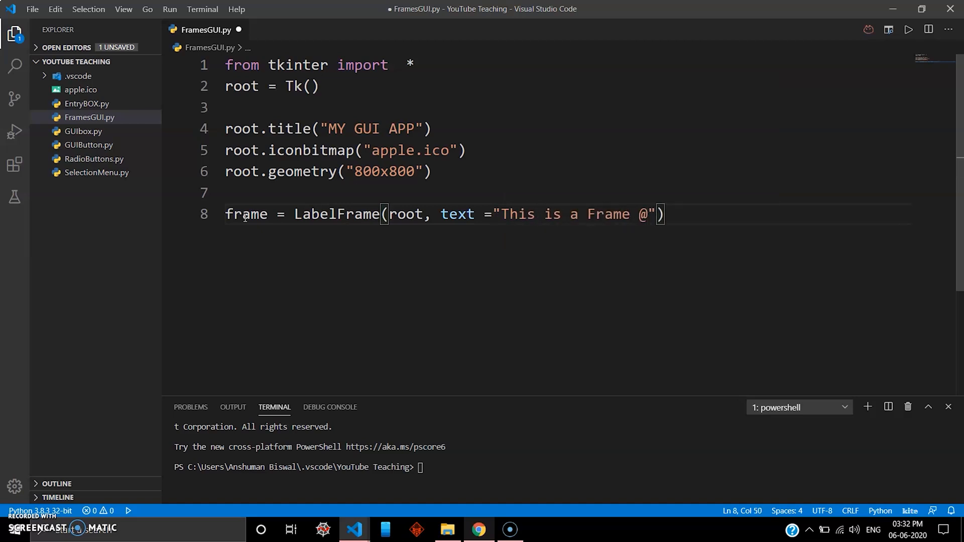
text(!)
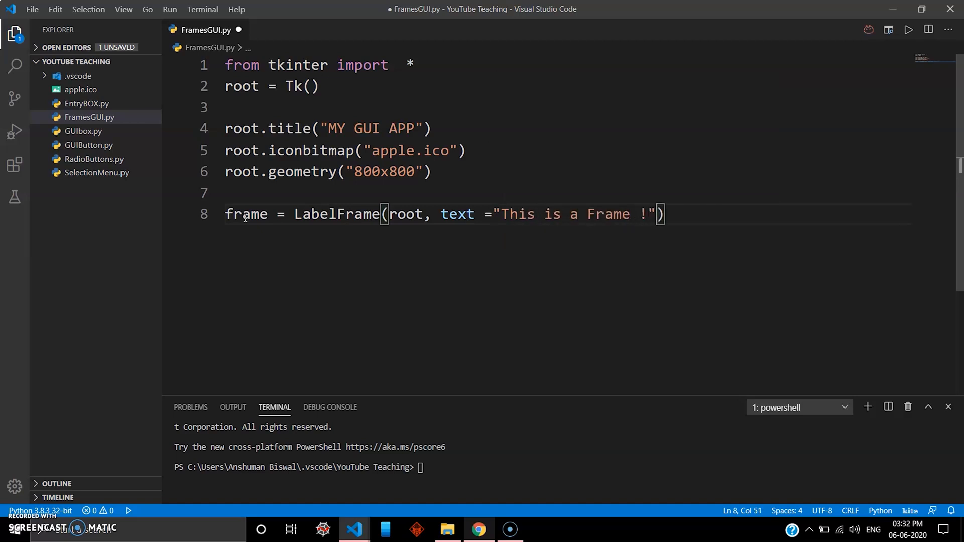
text(,)
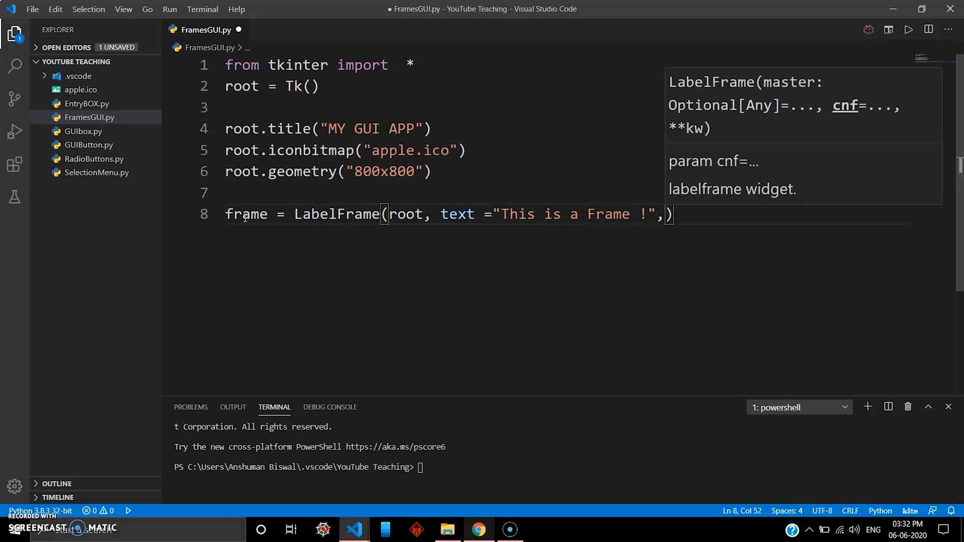
Step: Add padx=100 and pady=100 to the LabelFrame call and start a new line
double_click(382, 171)
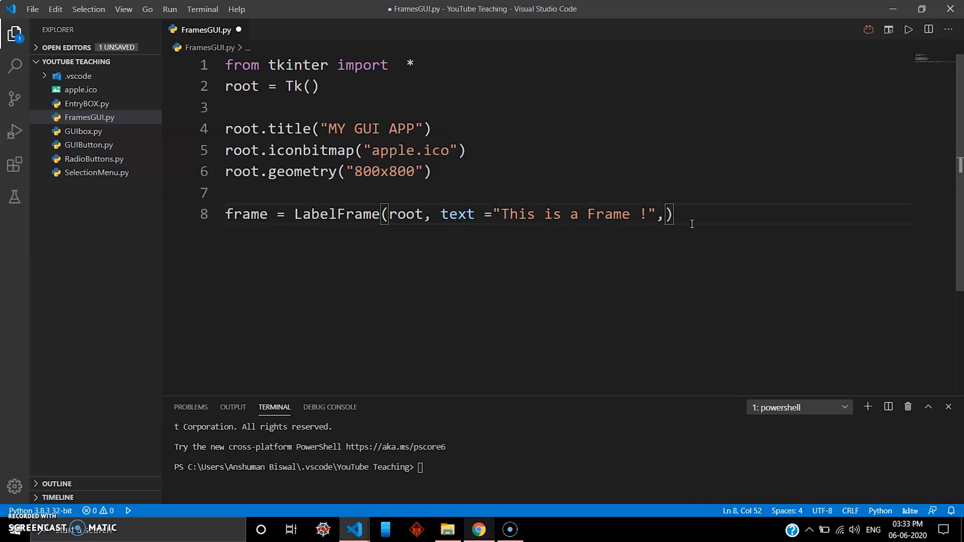
text(padx)
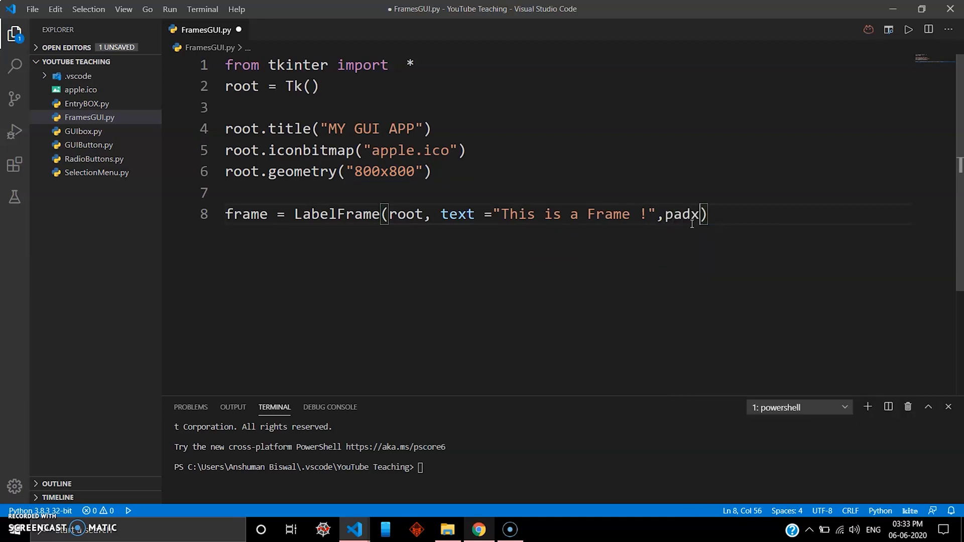
text(=100,)
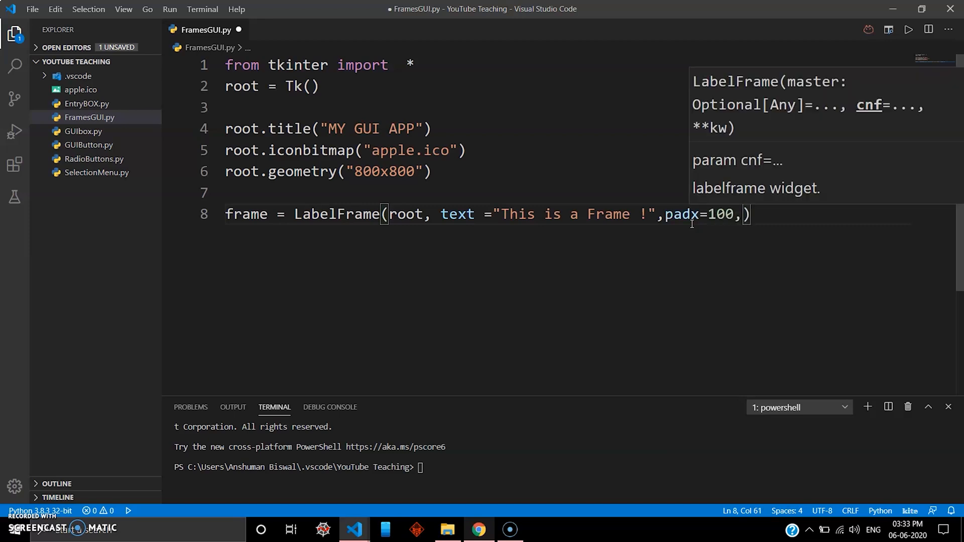
text(pady100)
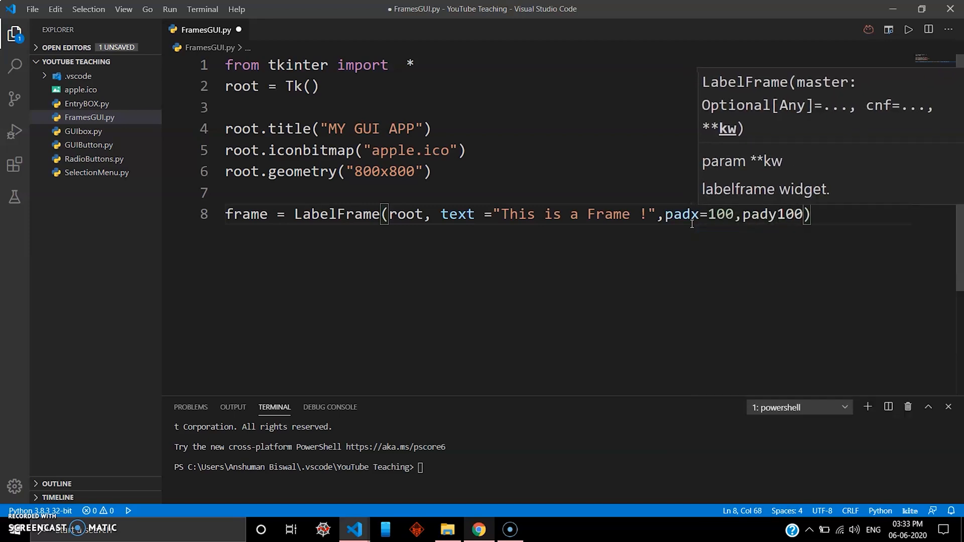
text(=)
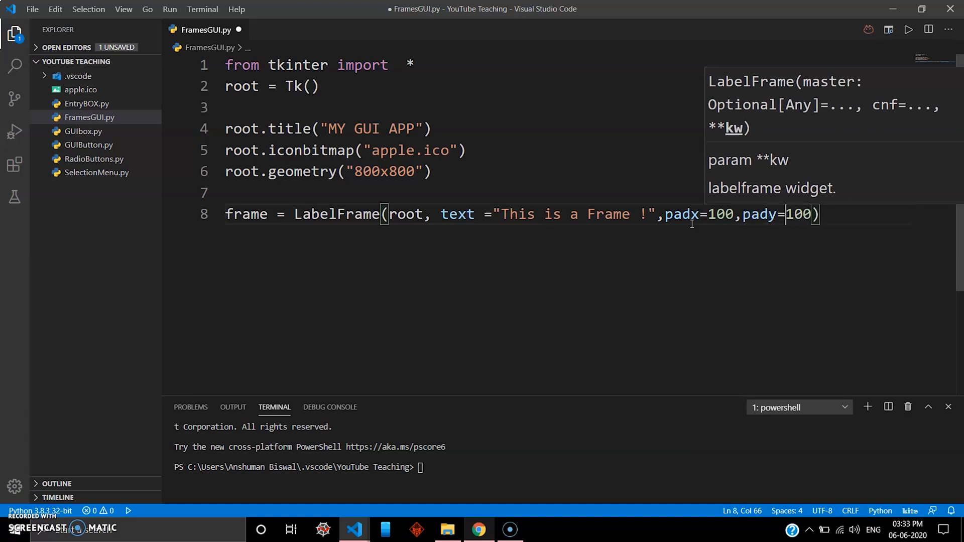
key(enter)
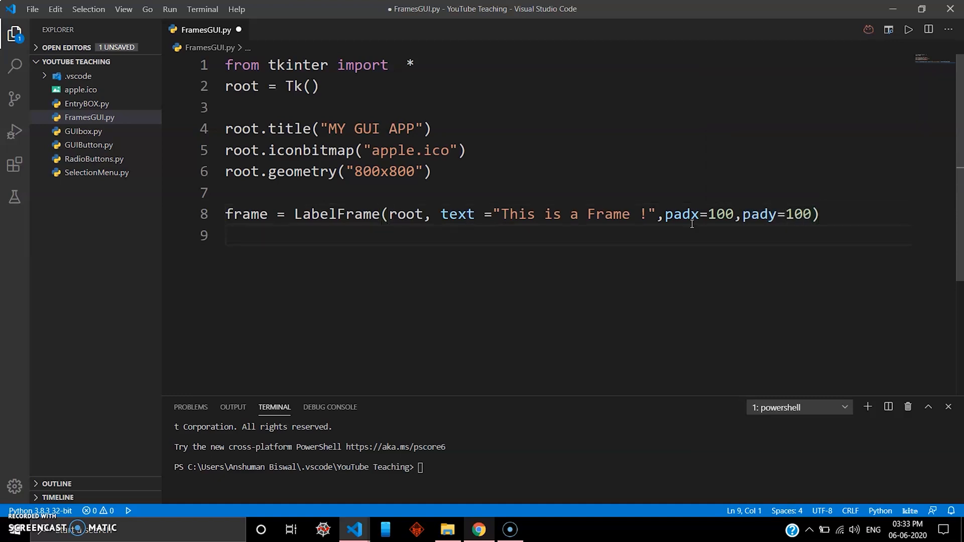
Step: Write frame.grid(padx=20, pad=20) below the LabelFrame line and add blank lines
text(fram)
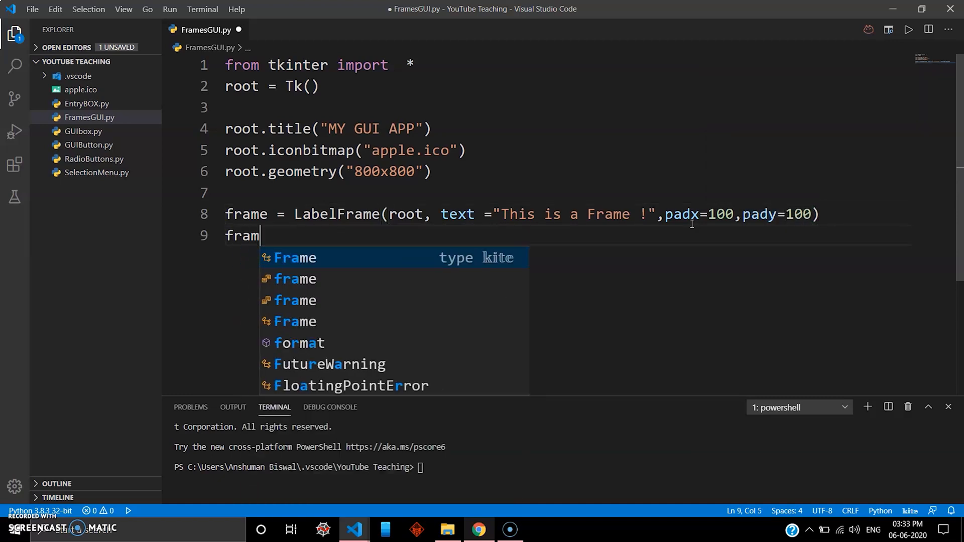
text(e.)
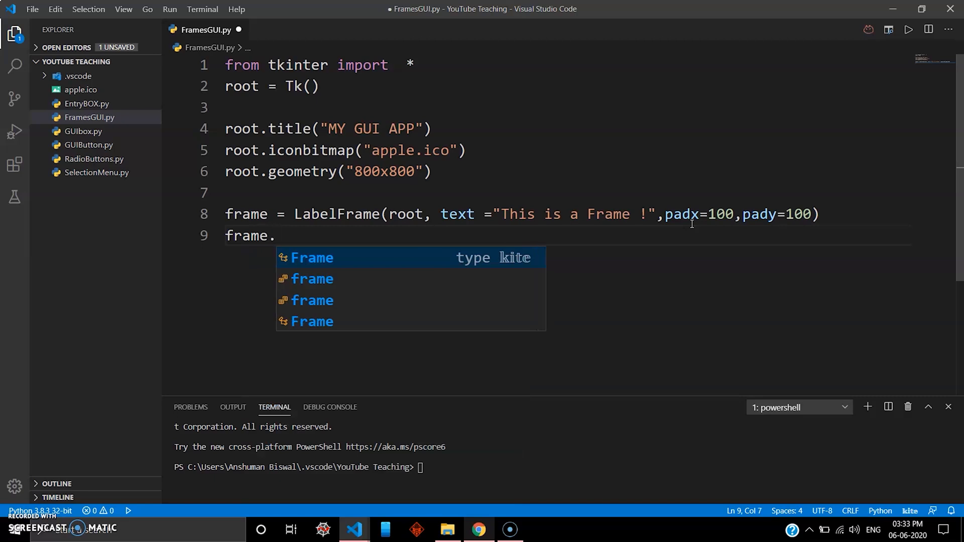
text(grid())
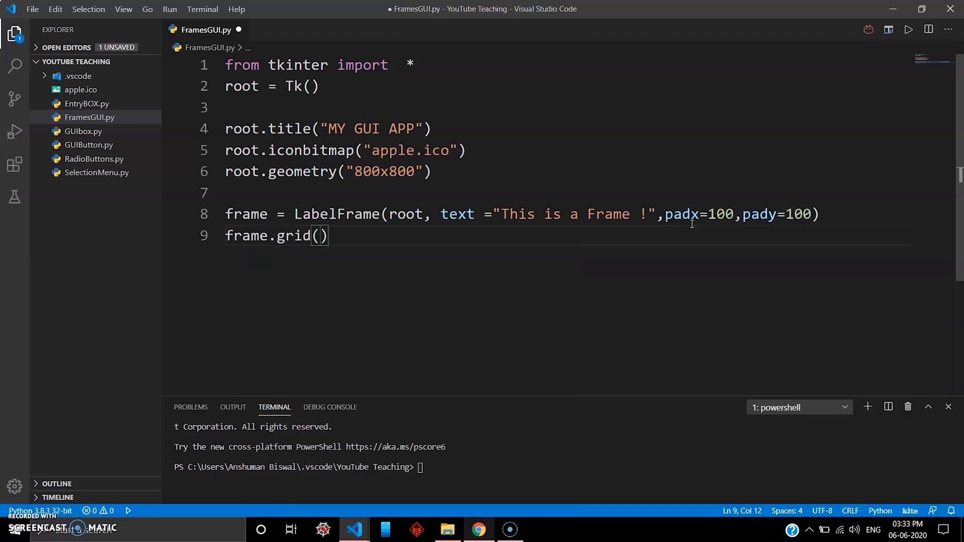
text(padx=20)
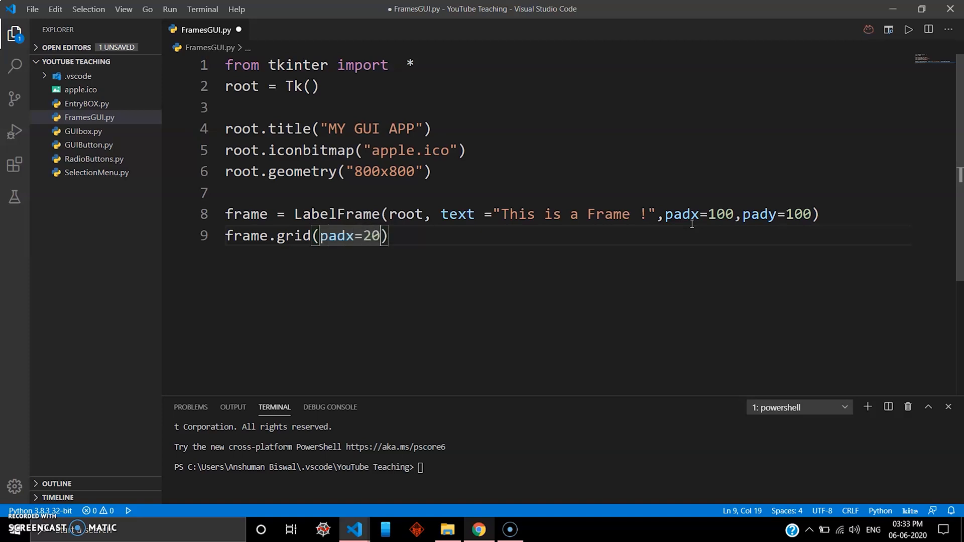
text(,pad)
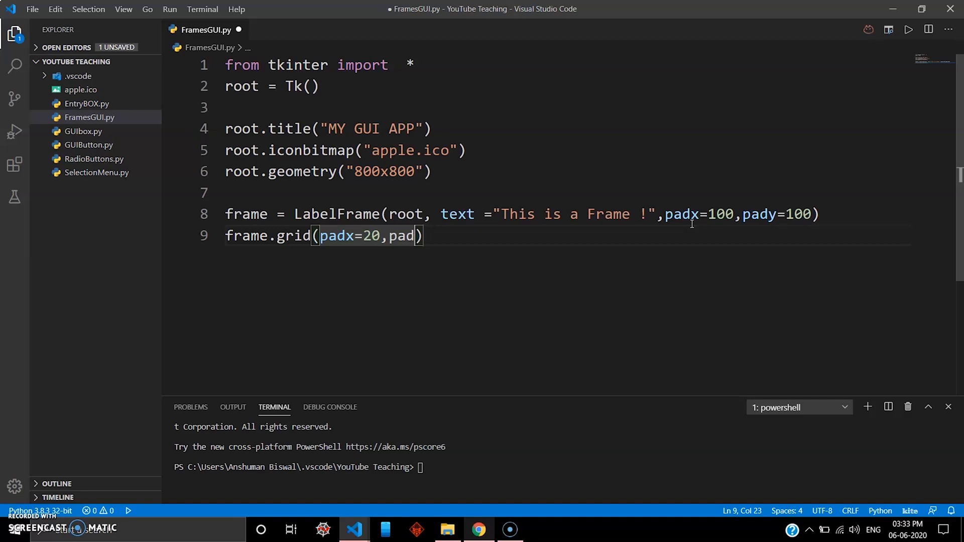
text(=20)
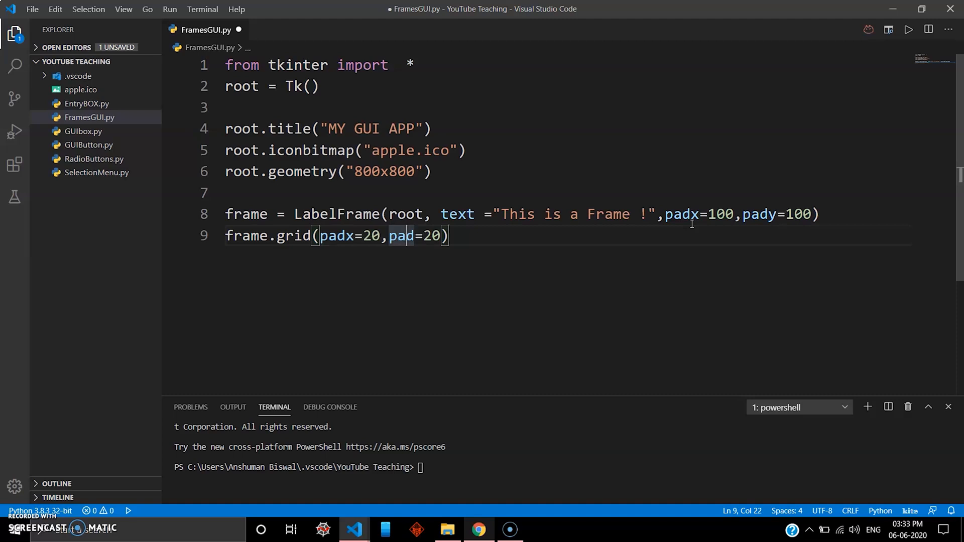
key(enter)
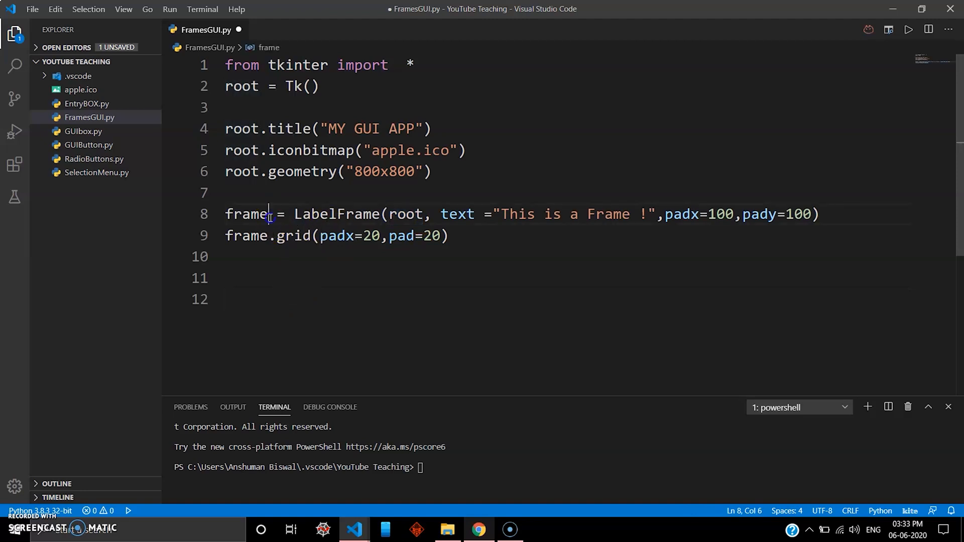
Step: Define Button b1 inside frame with text 'CLICK ME!' and a command argument
drag(320, 236, 449, 236)
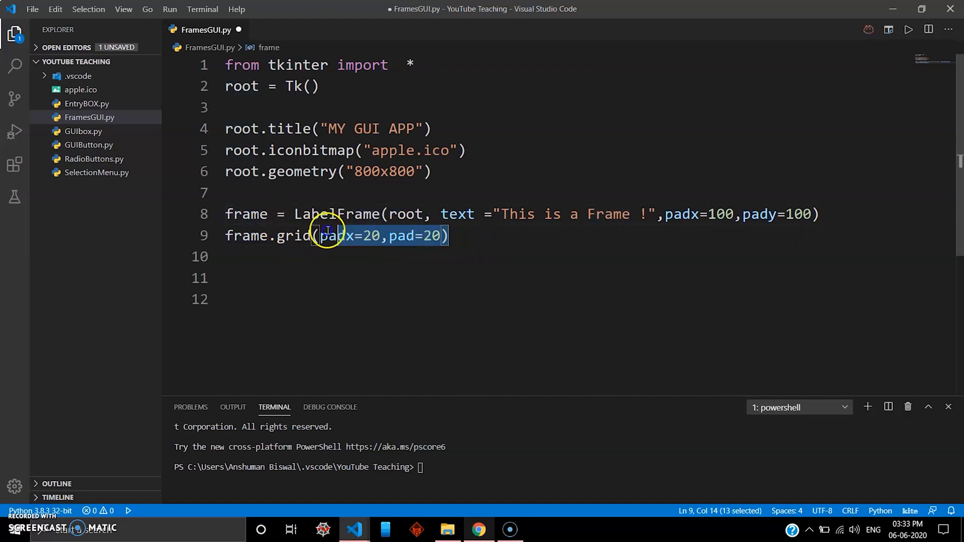
click(269, 214)
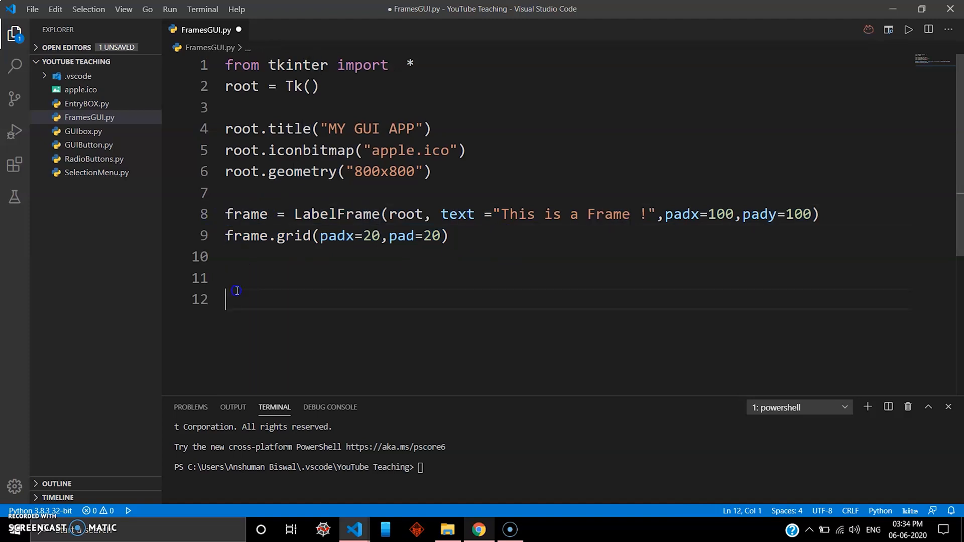
text(b)
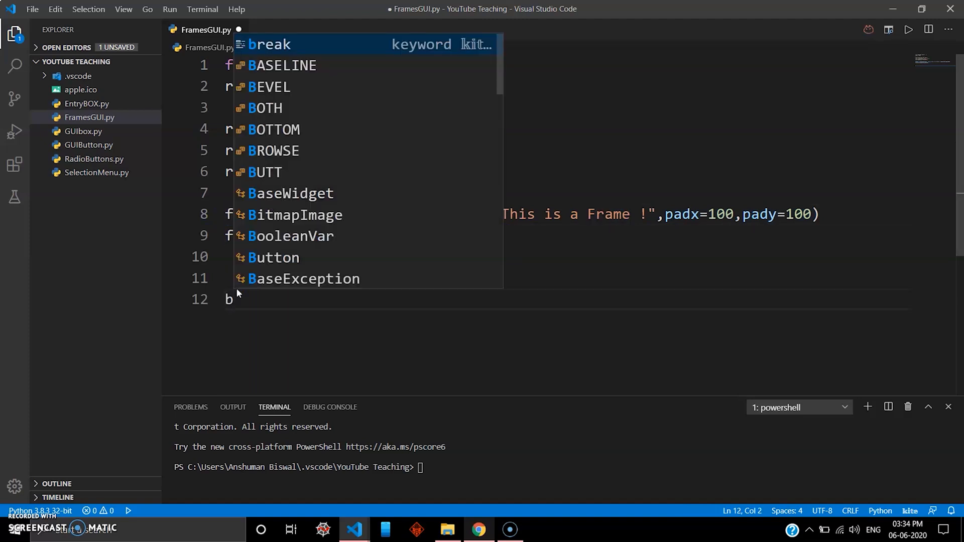
text(1 = By)
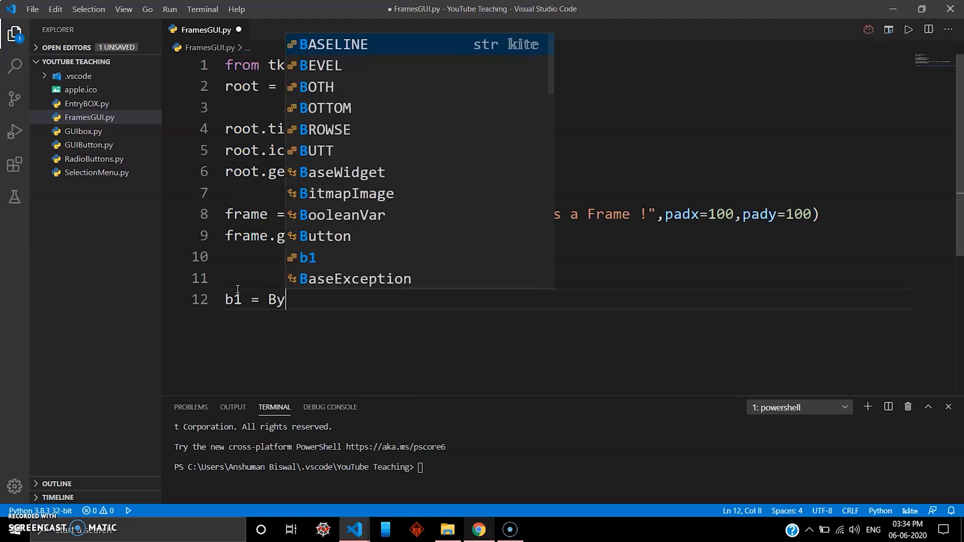
key(Backspace)
text(utton()
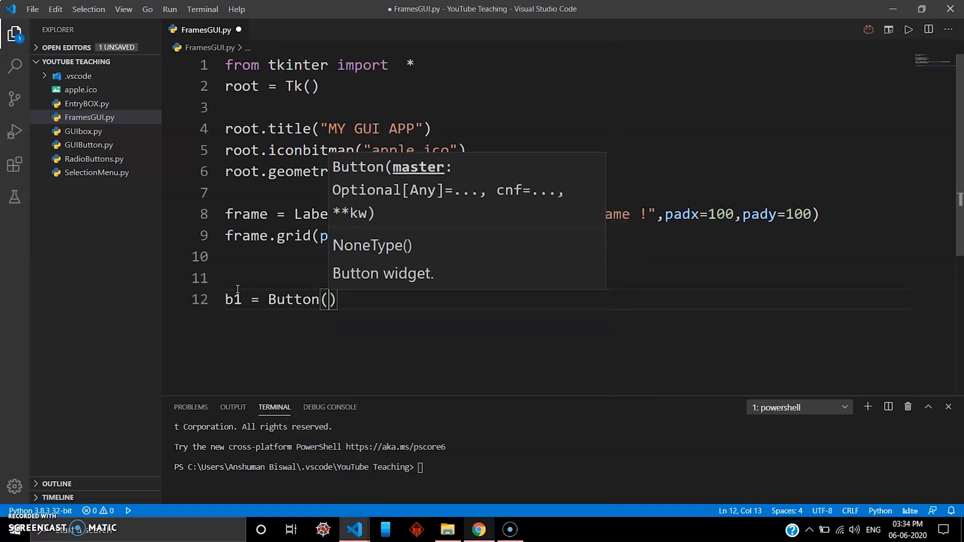
text(frame,)
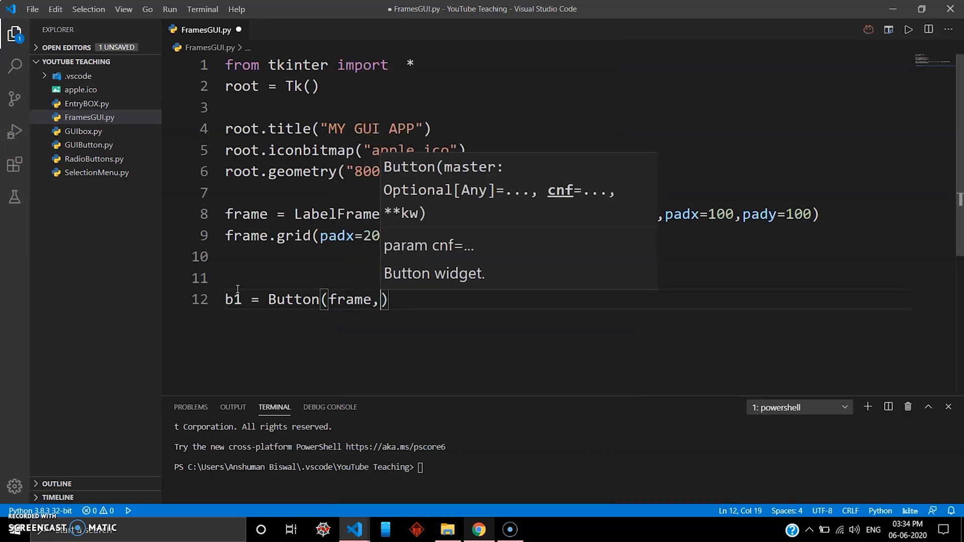
text(text=)
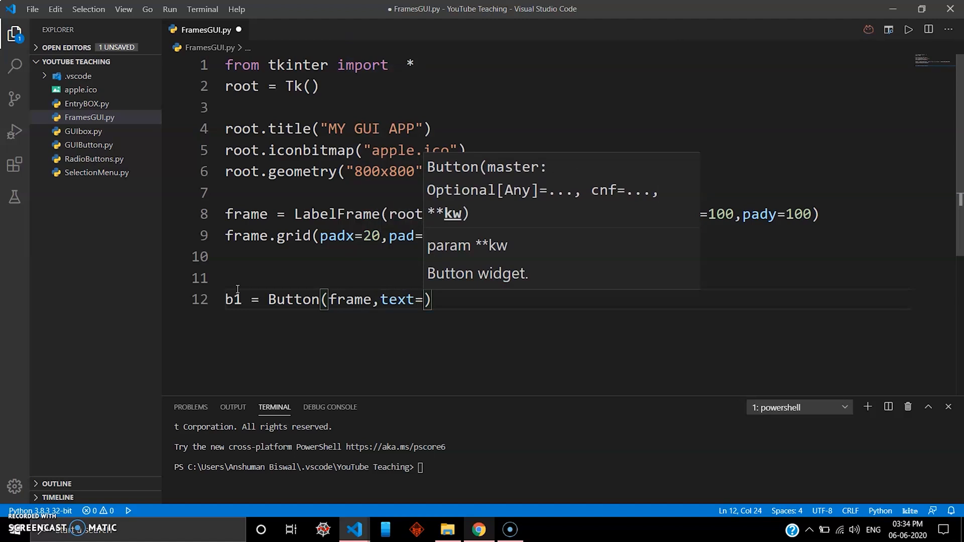
text(")
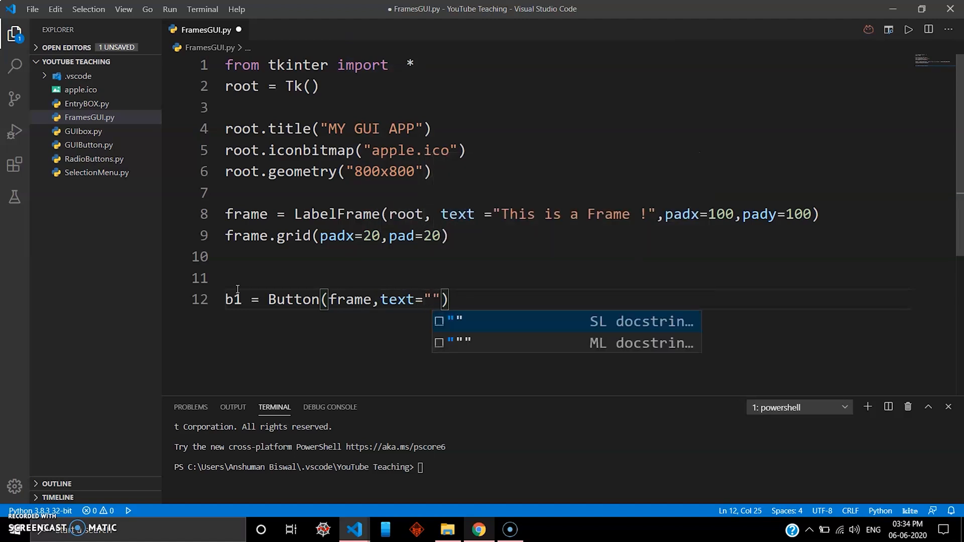
text(CLICK M)
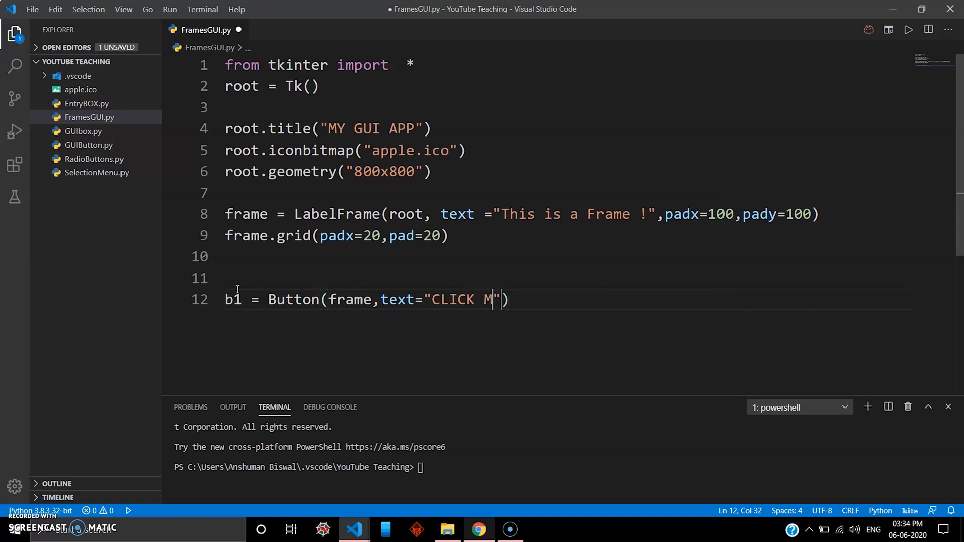
text(E!)
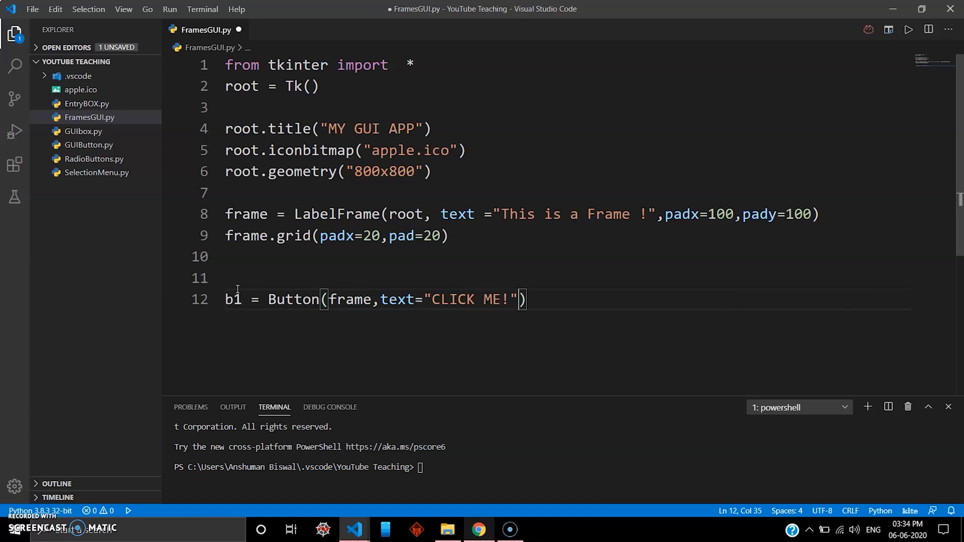
text(,command=)
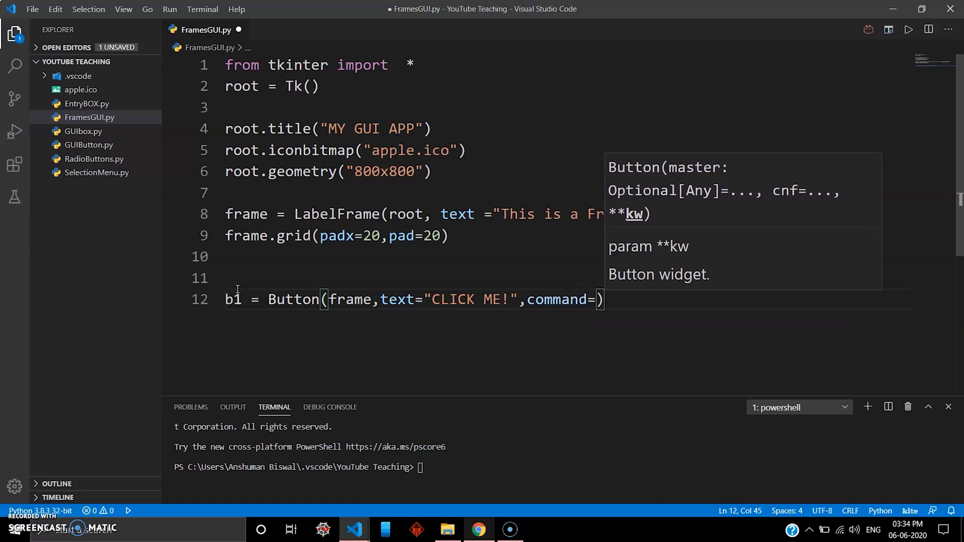
Step: Grid b1 at row 0, column 1
text(b1.grid()
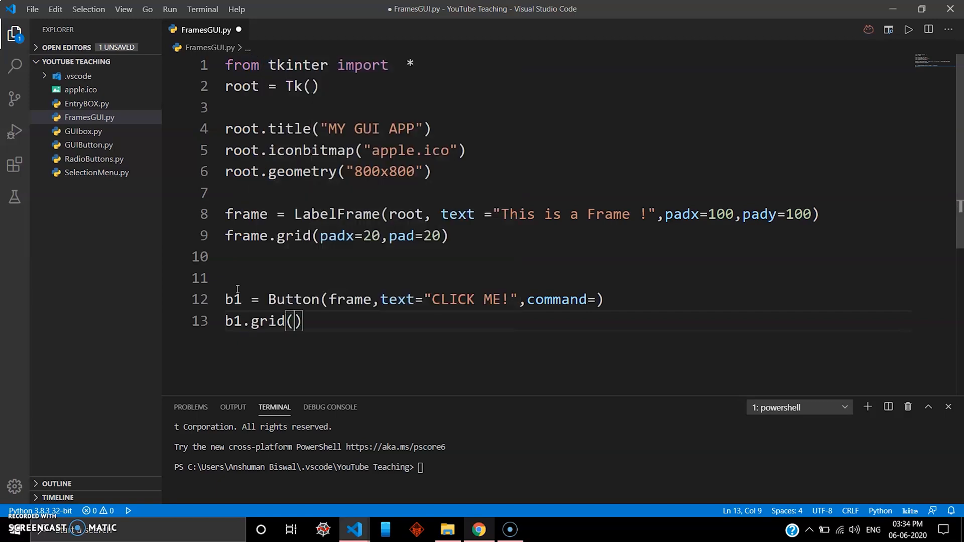
text(row=)
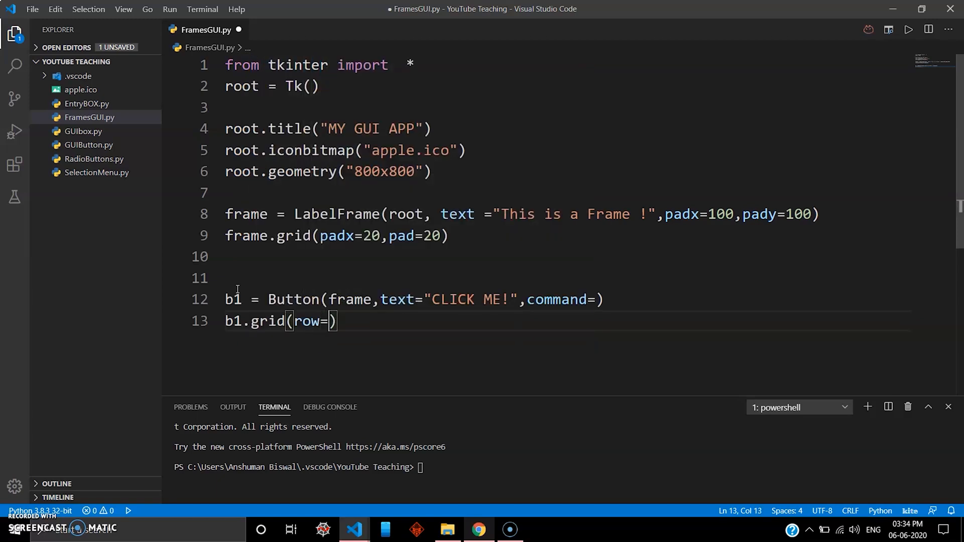
text(0,c)
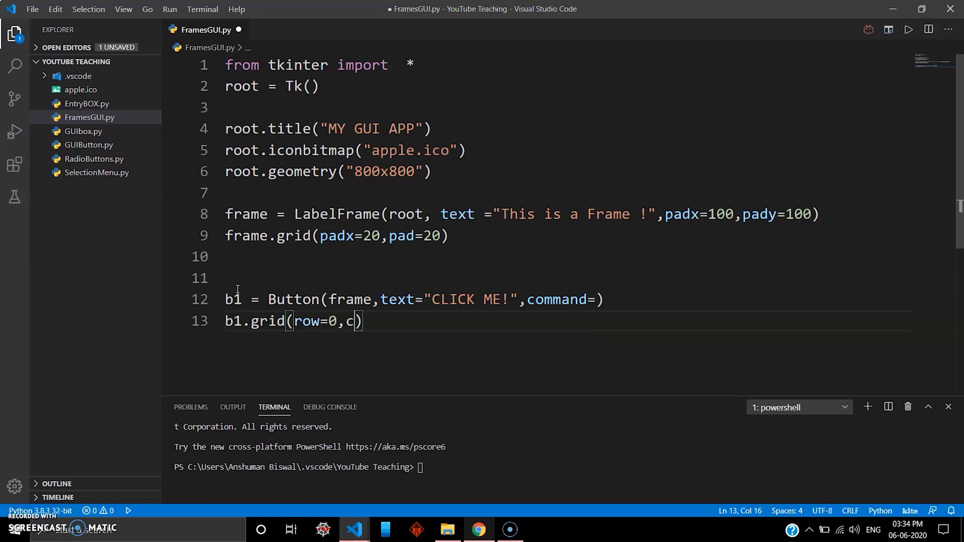
text(olumn=)
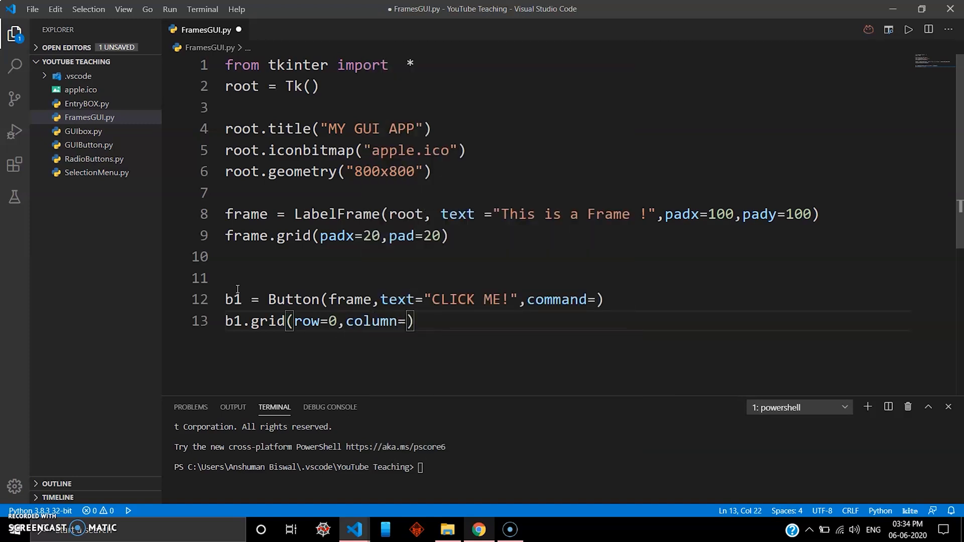
text(1)
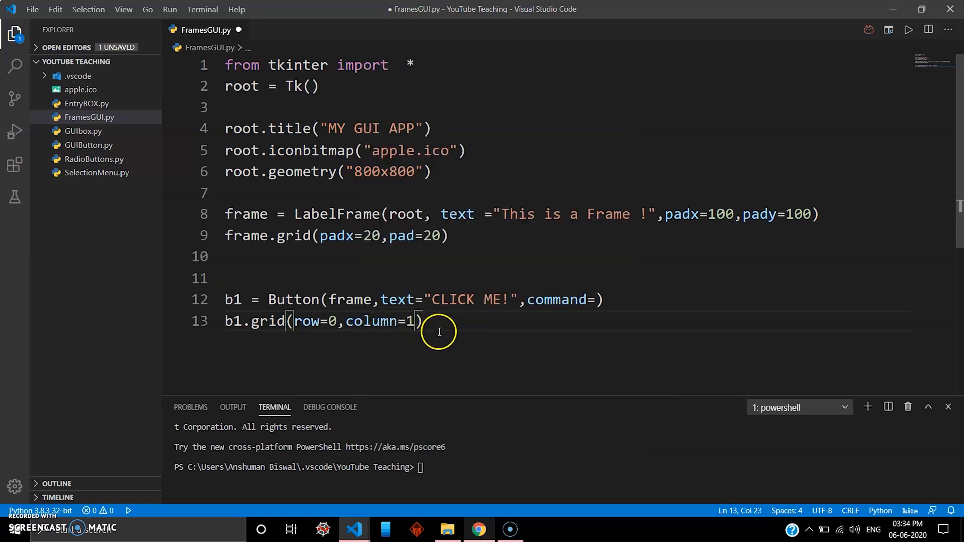
click(424, 321)
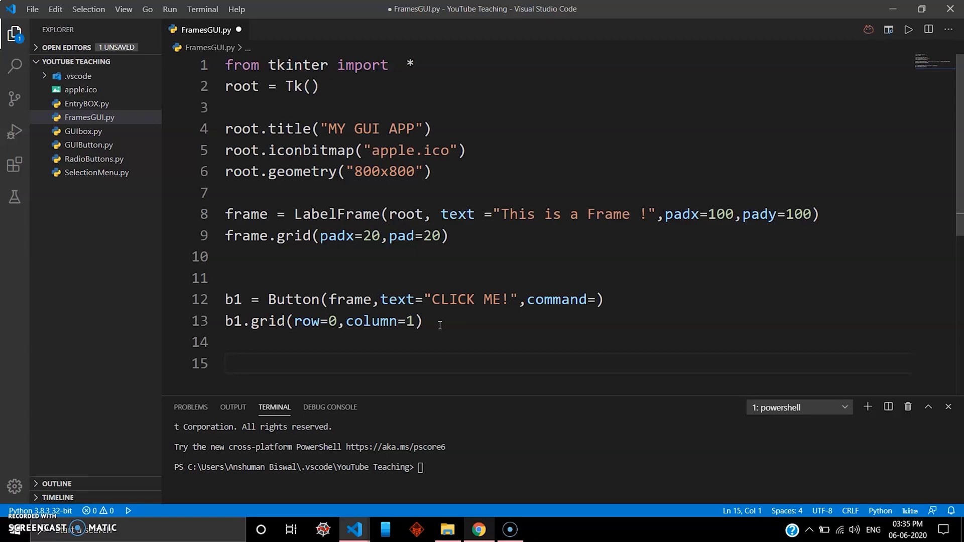
Step: Define an EXIT Button c inside frame with an empty command argument
text(c =)
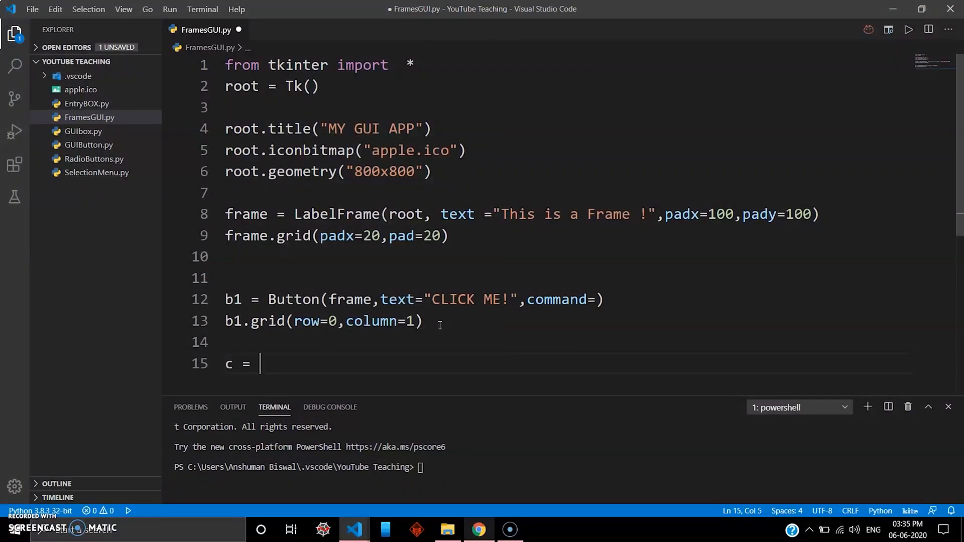
text(Button()
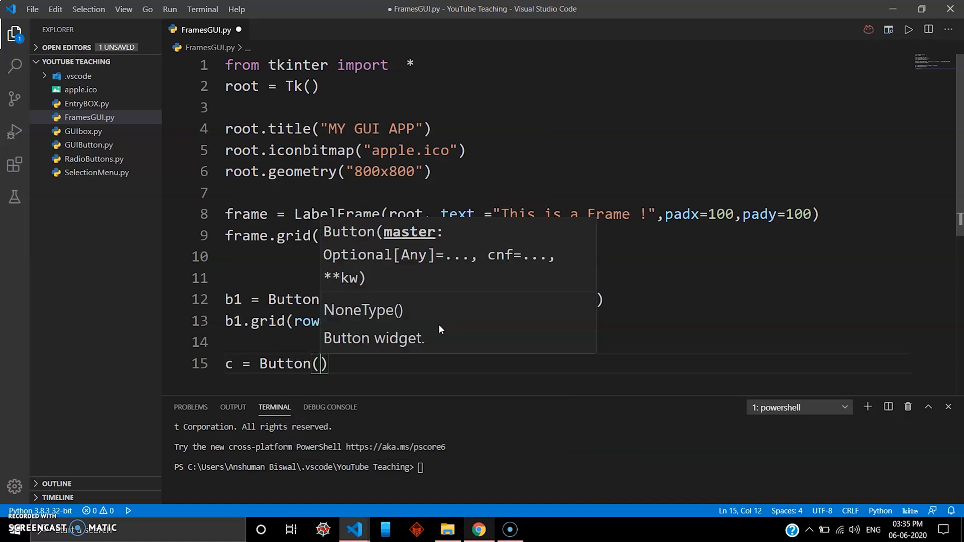
text(f)
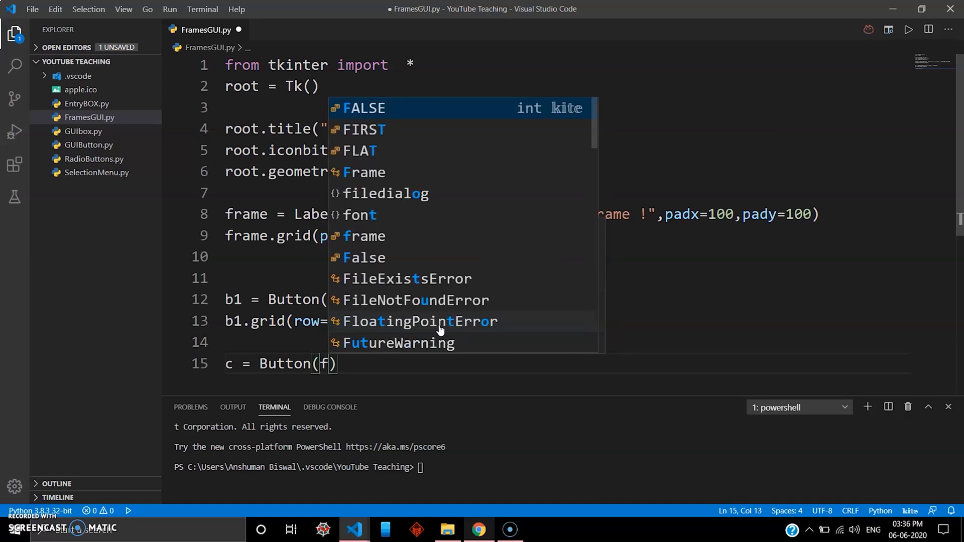
text(rame)
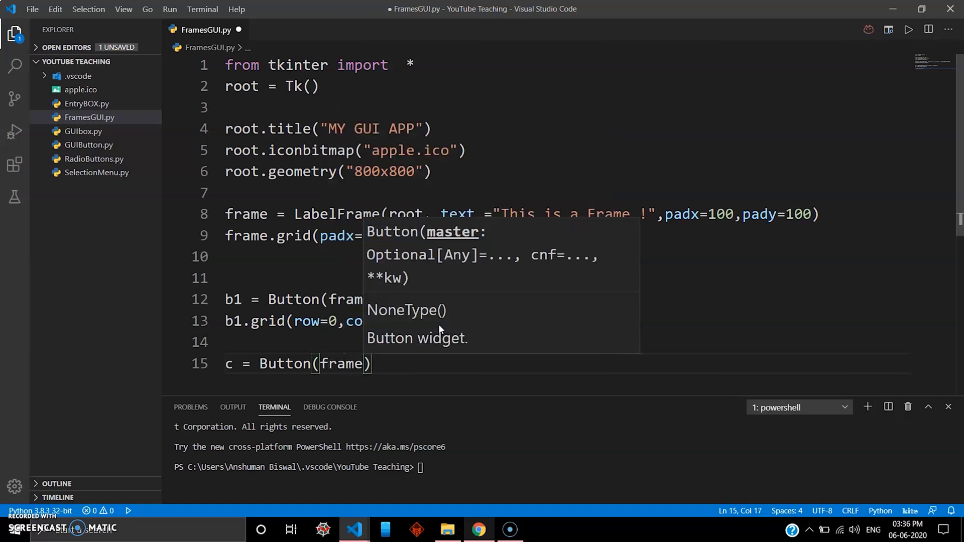
text(,)
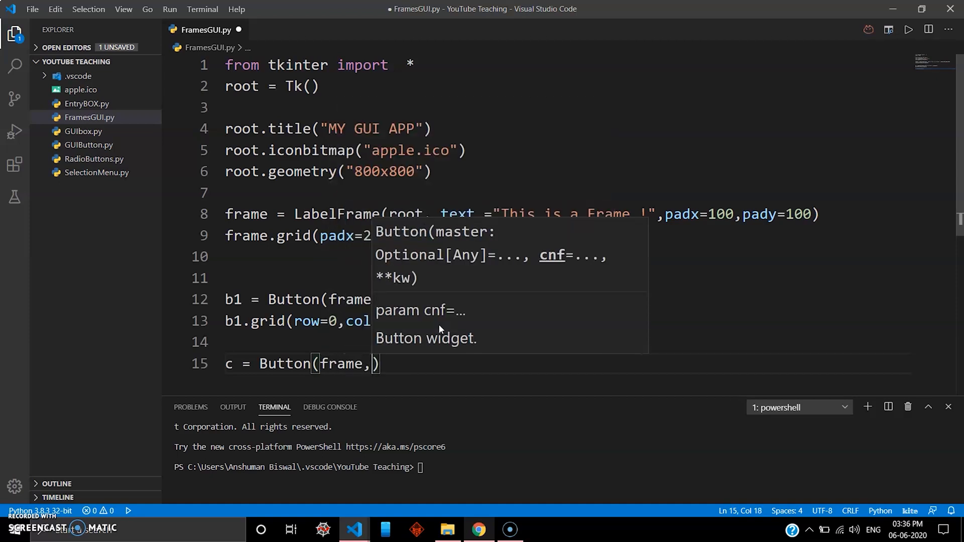
text(text = "EXIT)
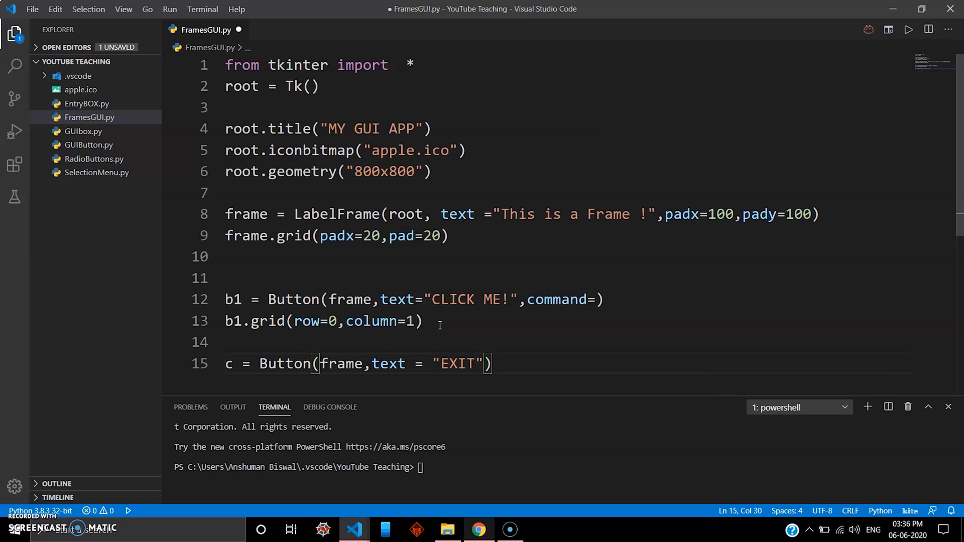
text(,)
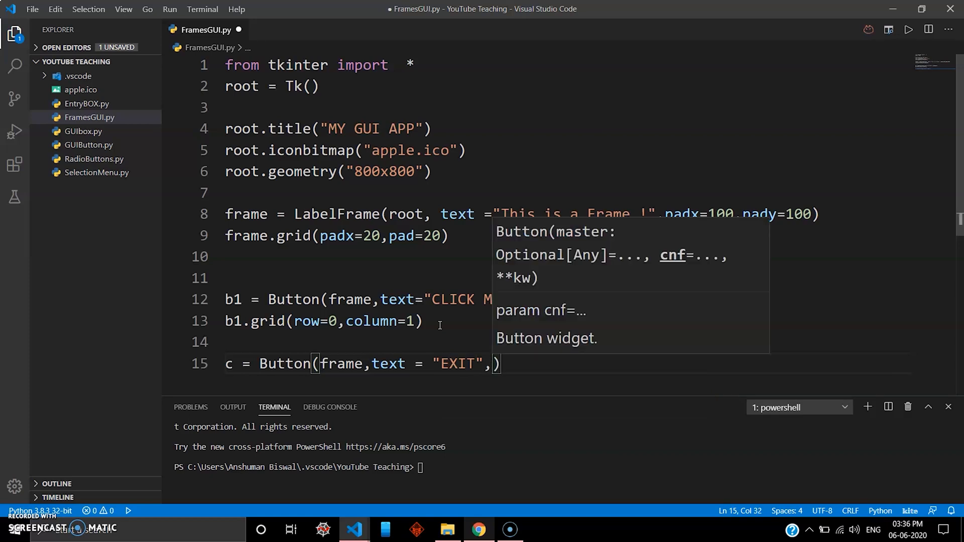
text(comms)
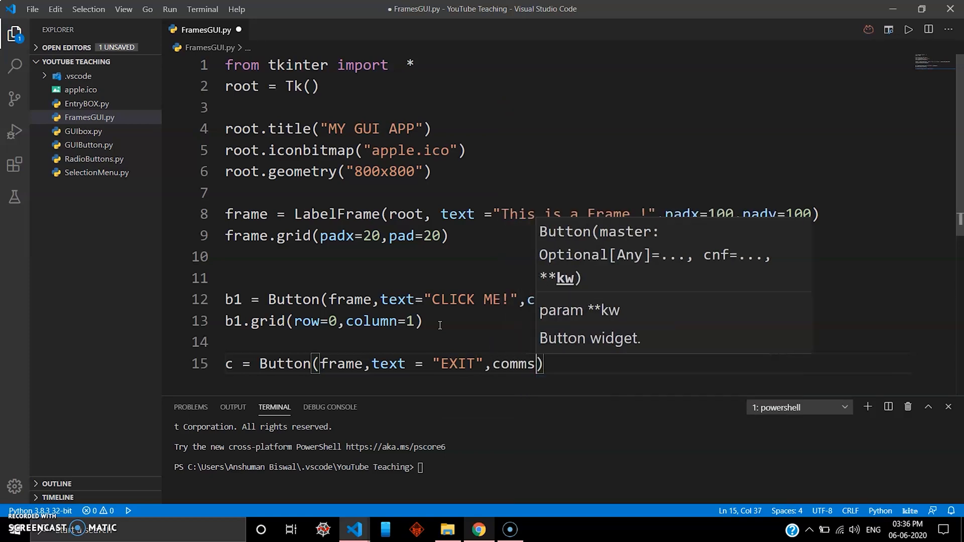
key(Backspace)
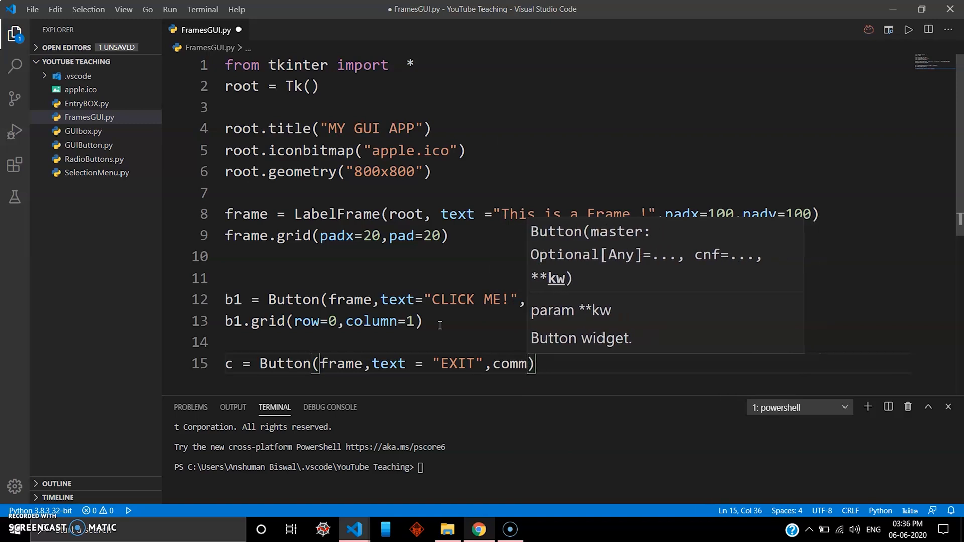
text(command =)
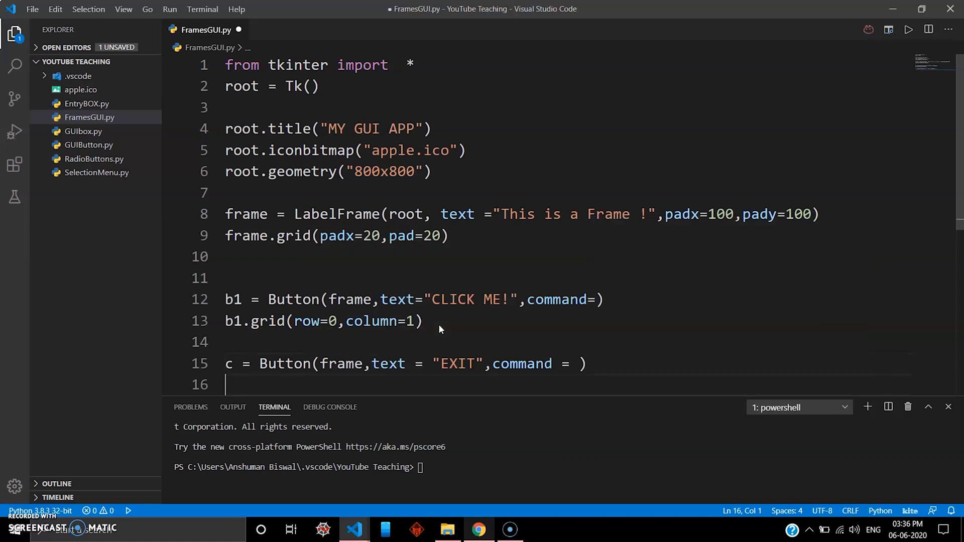
Step: Grid the EXIT button c at row 0, column 3 and begin a new line
text(c.grid()
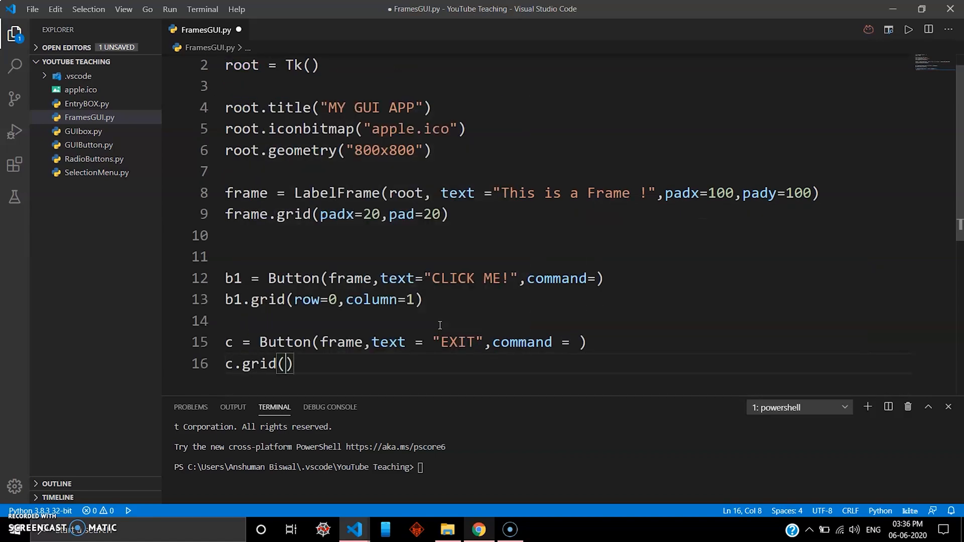
text(row=)
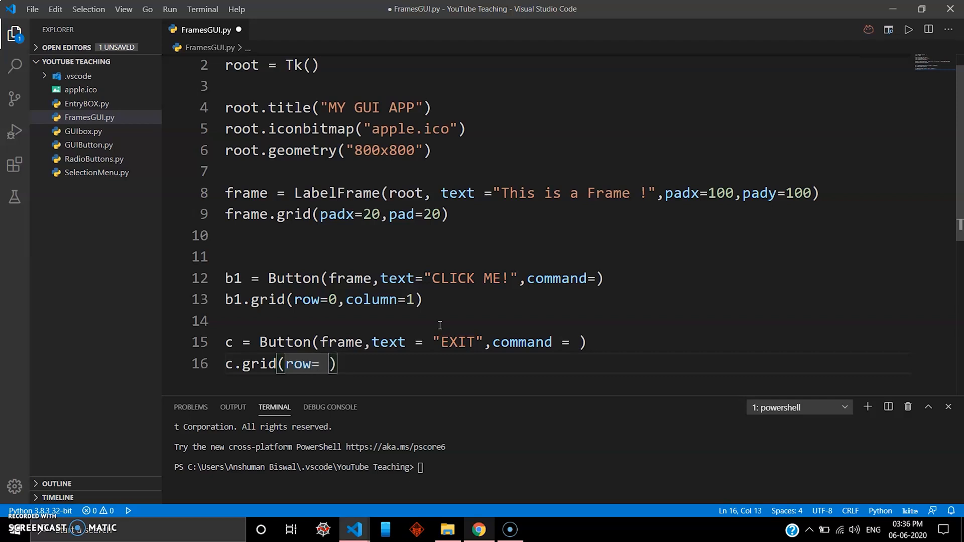
text(0, column)
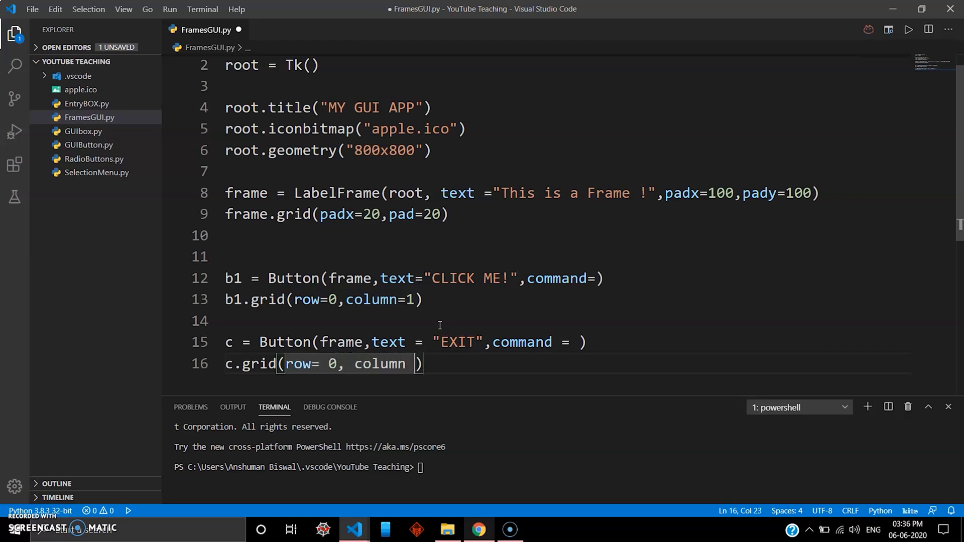
text(=)
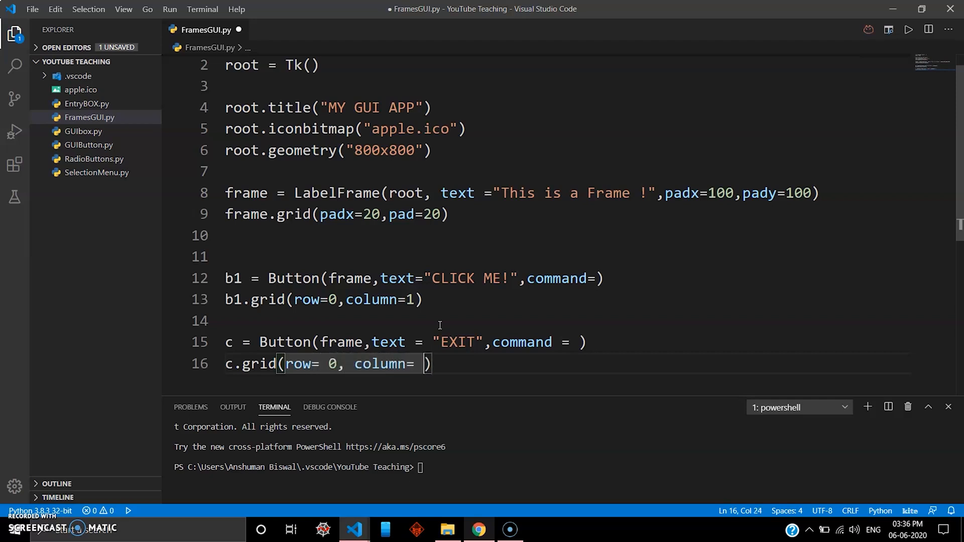
text(3)
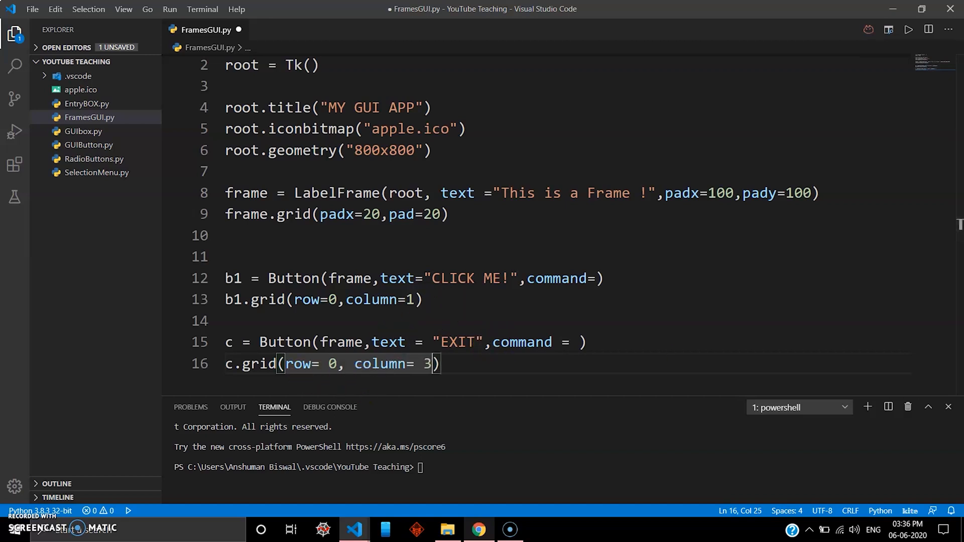
key(enter)
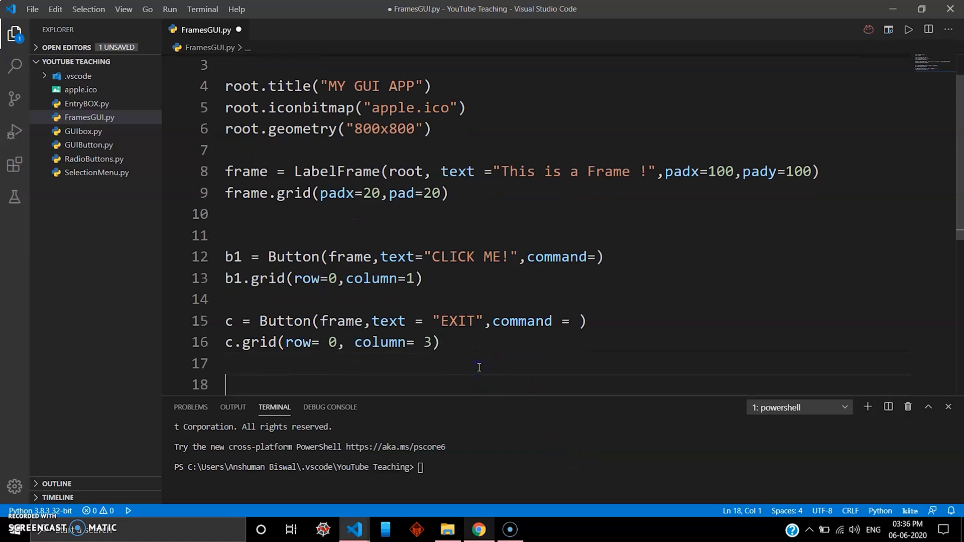
Step: Move to the empty line above the CLICK ME! button code
text(root.)
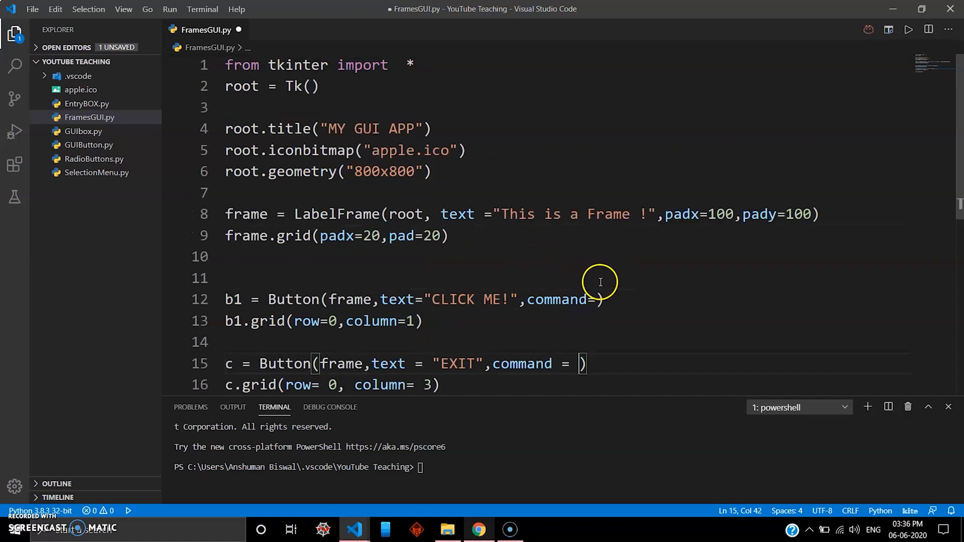
mouse_move(440, 240)
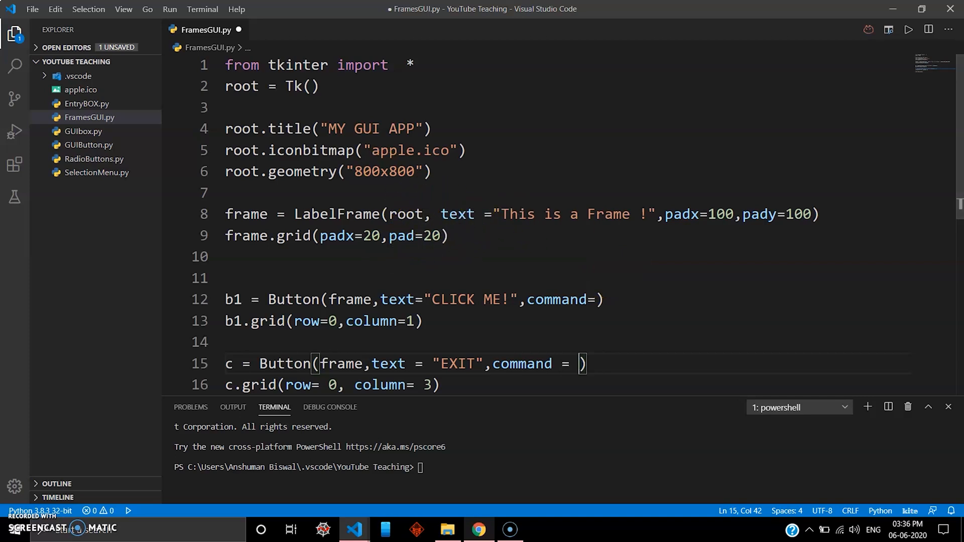
click(451, 235)
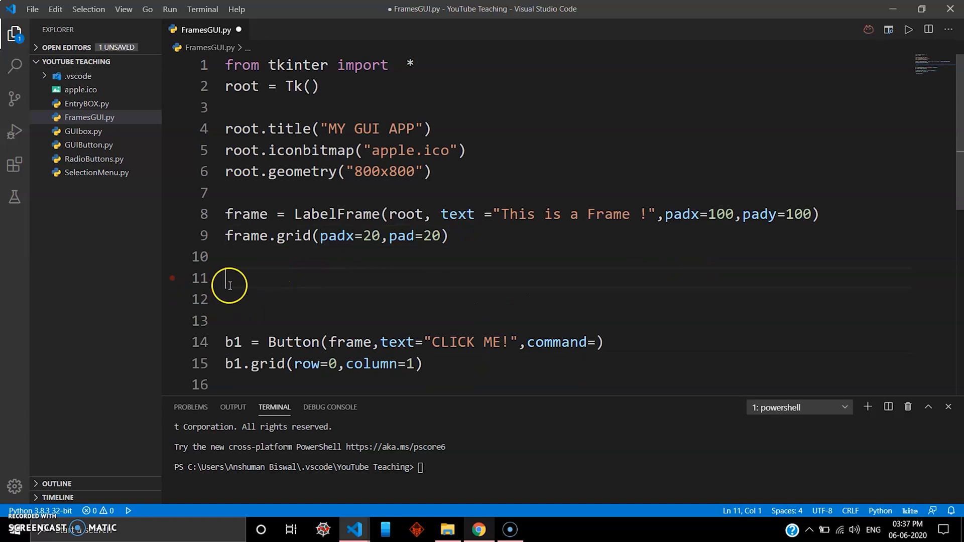
Step: Begin the myclick() function definition
text(def)
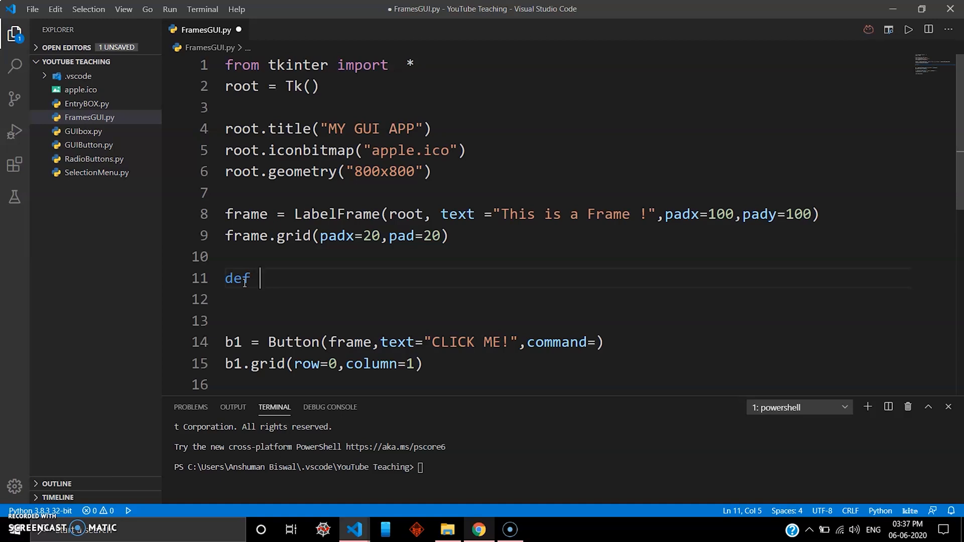
text(myc)
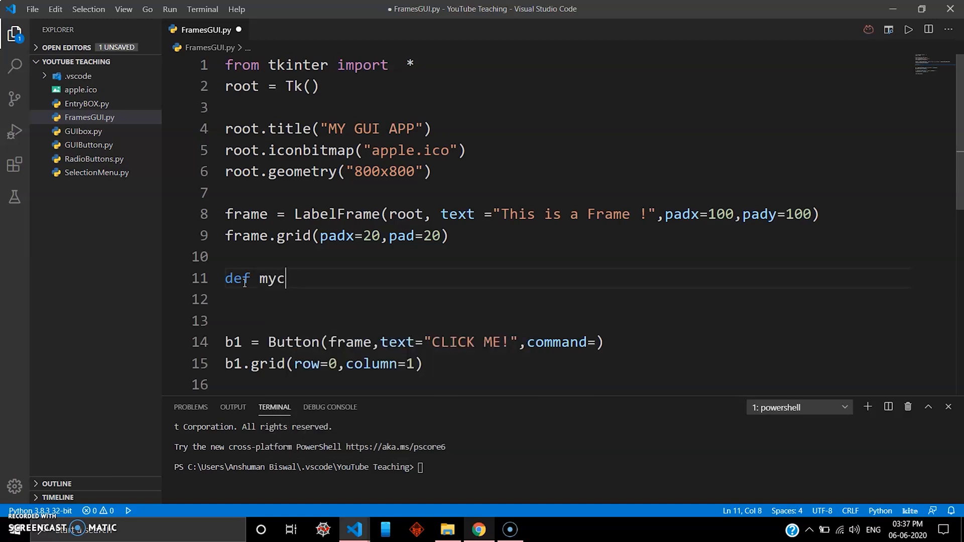
text(lick())
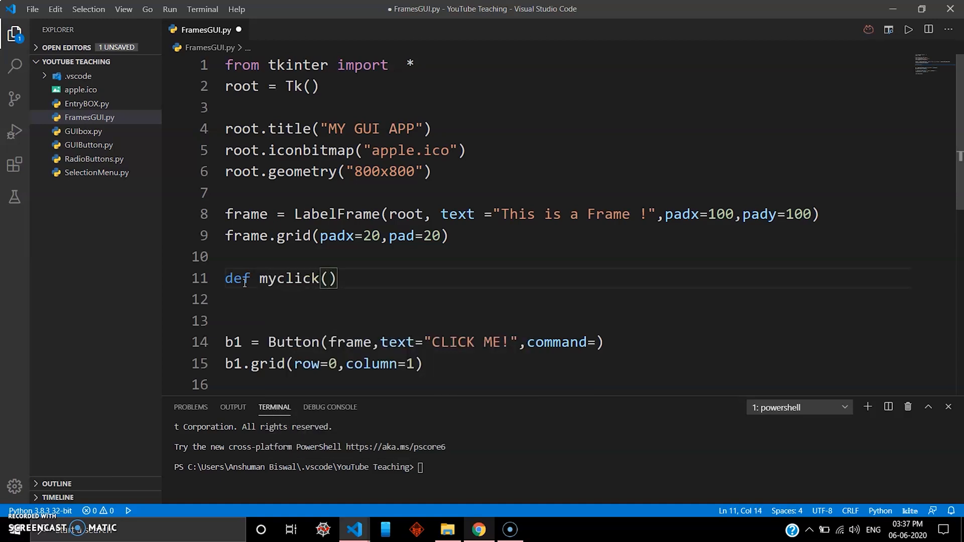
text(:)
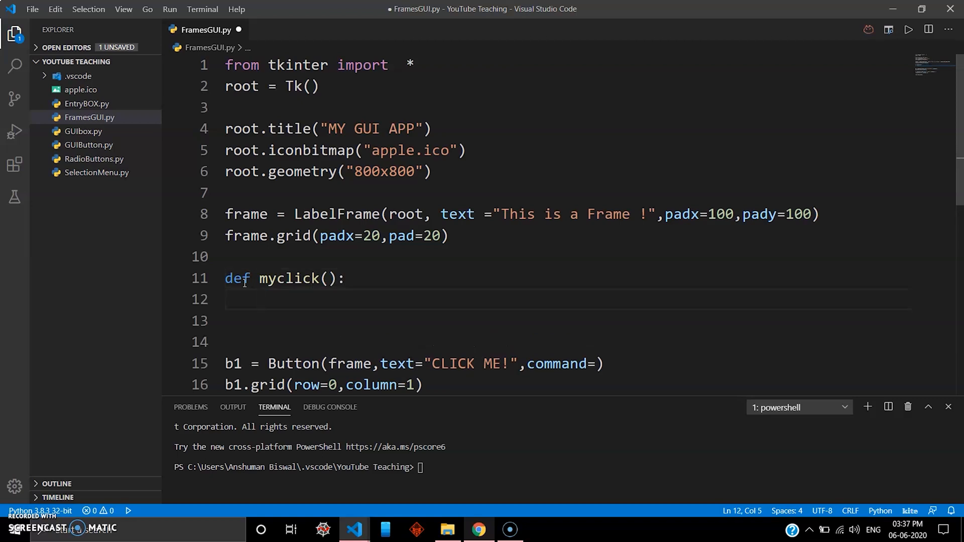
Step: Inside myclick, create label1 as a blue 'Hello USER!' Label in frame
text(lab)
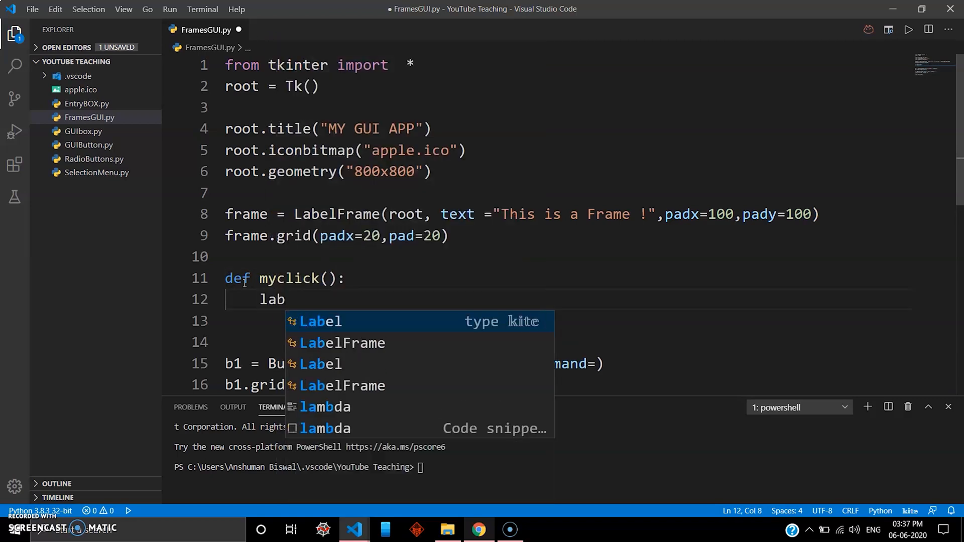
text(el1)
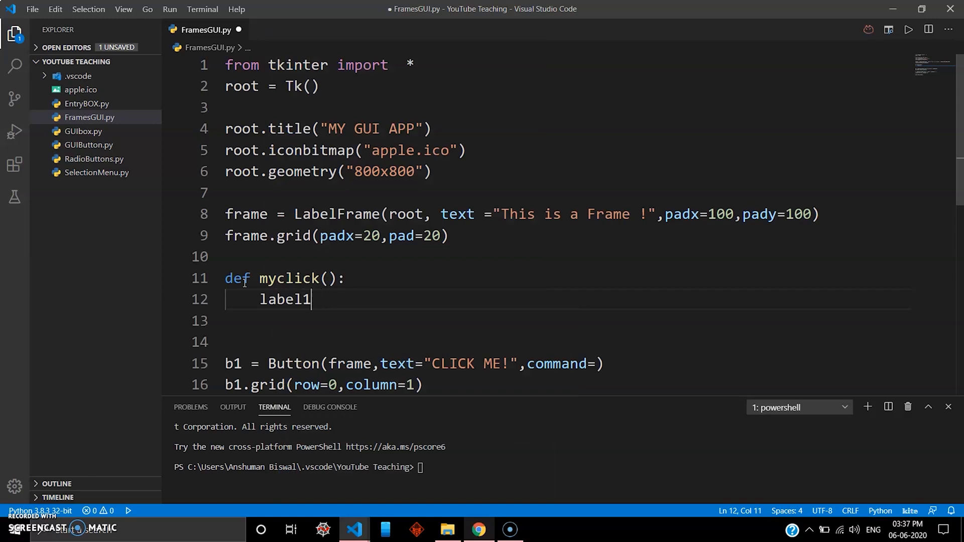
text(= L)
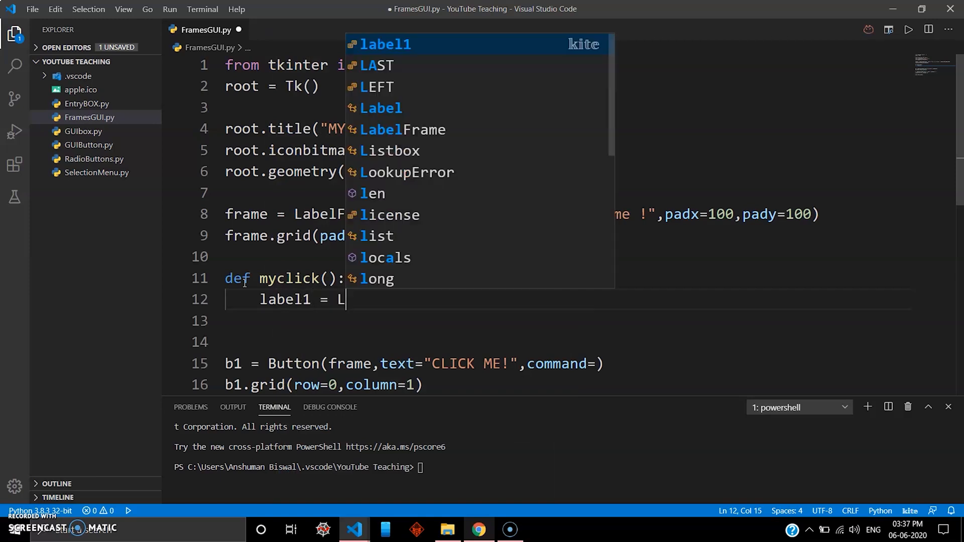
text(abel()
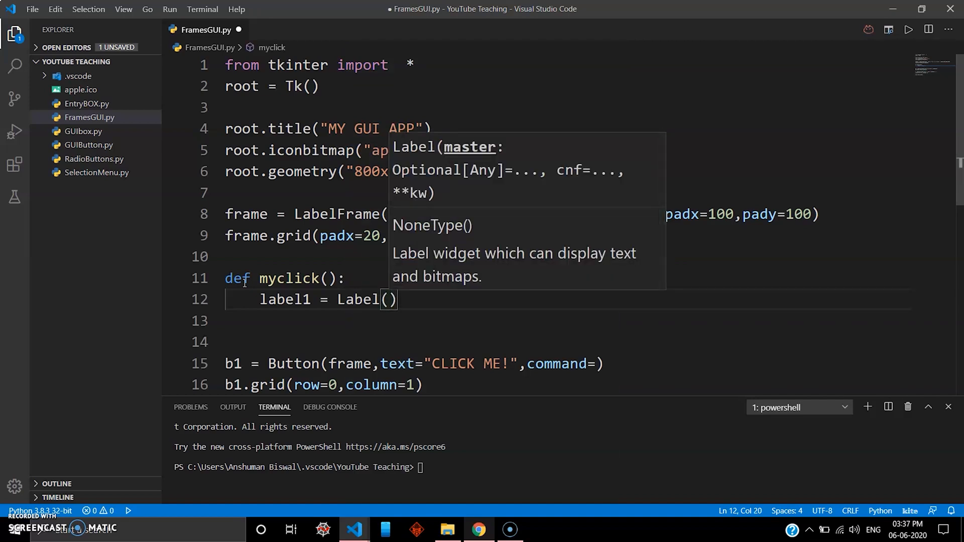
text(ro)
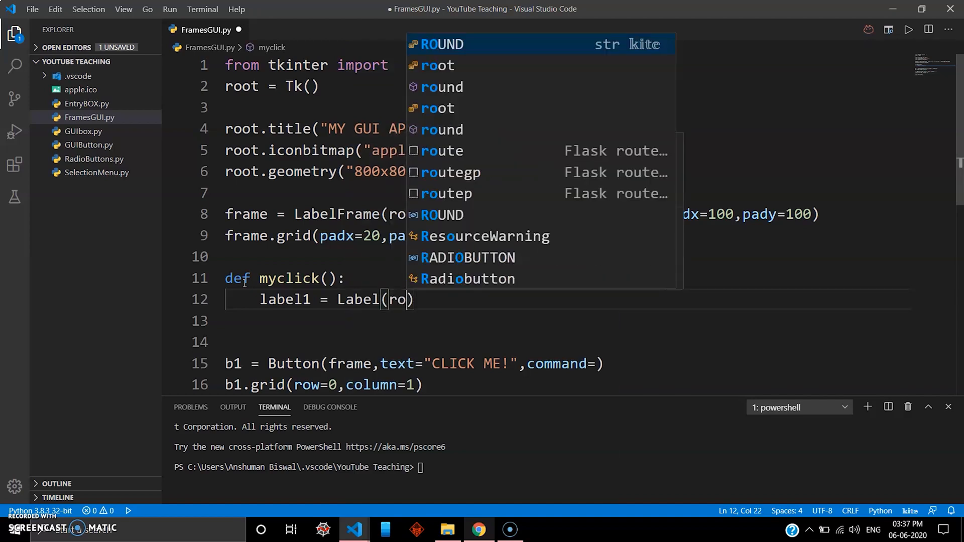
text(frame)
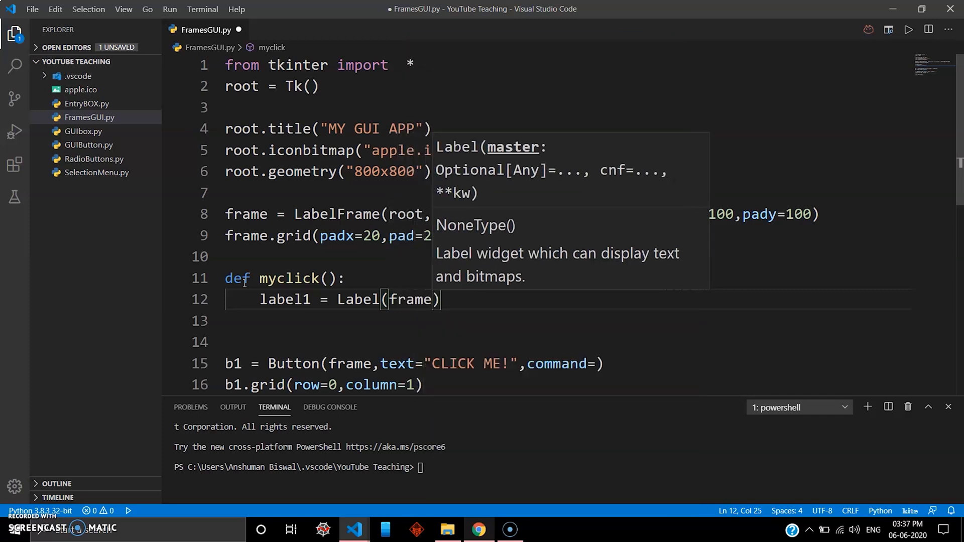
text(,)
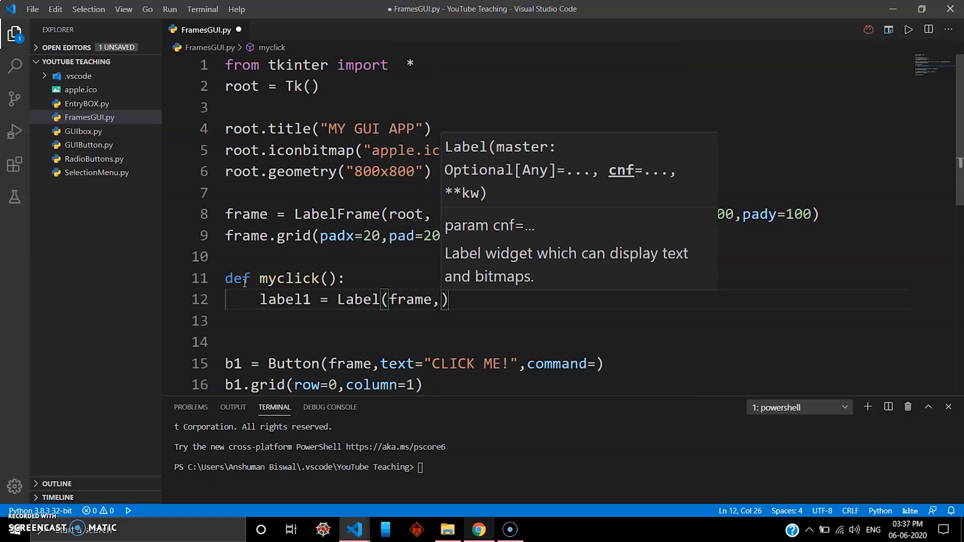
text(text=)
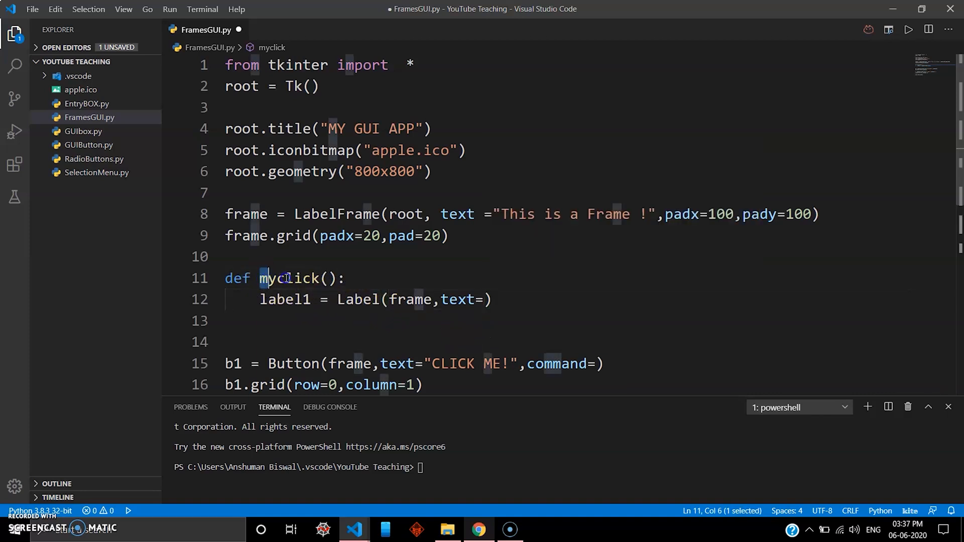
text(:)
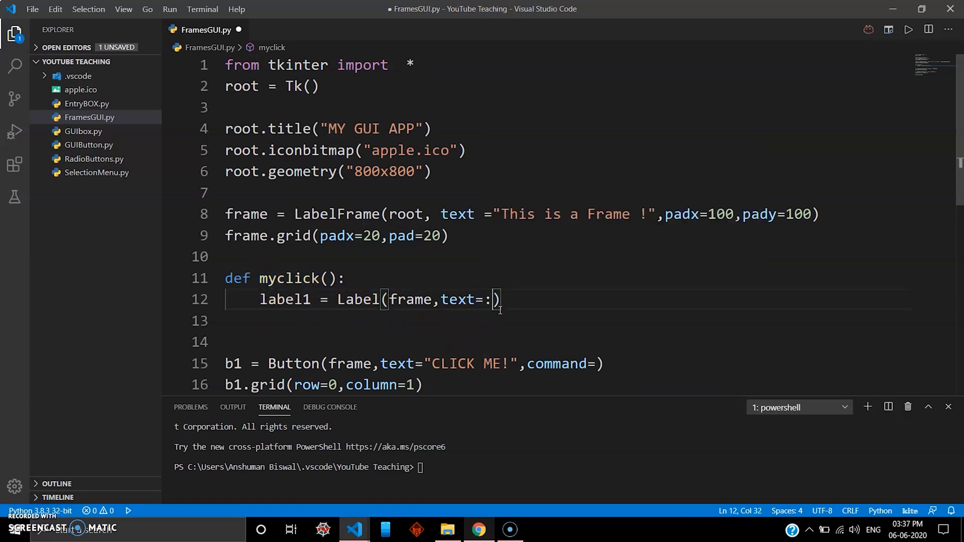
text(")
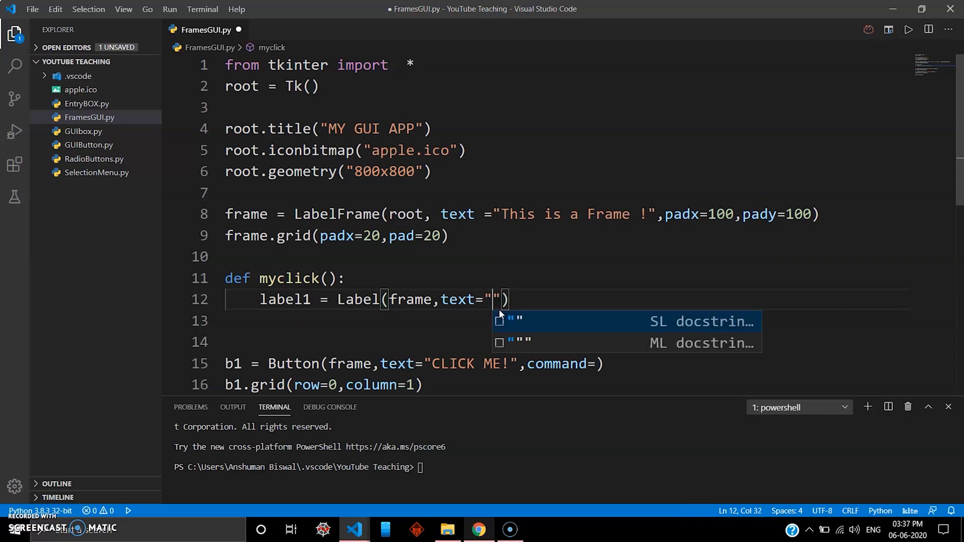
text(Hello U)
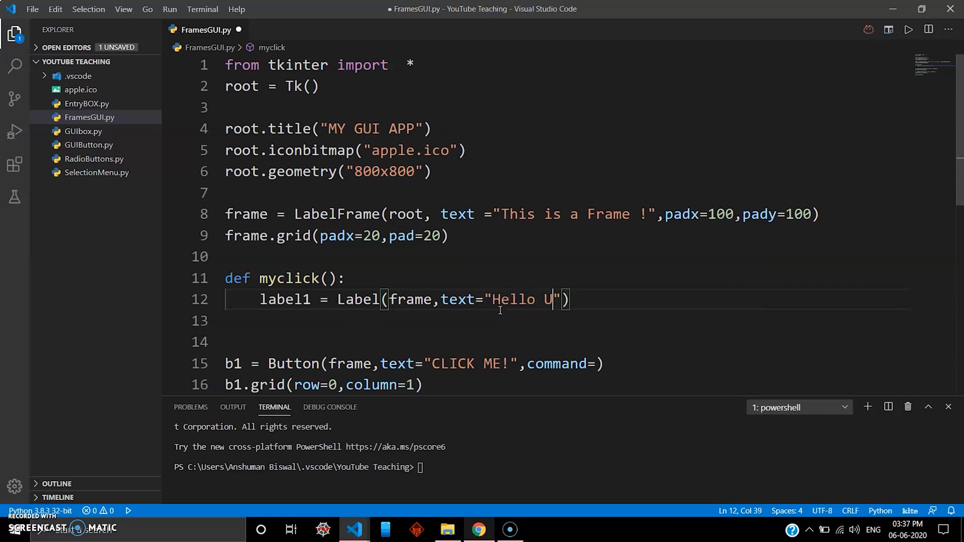
text(SER)
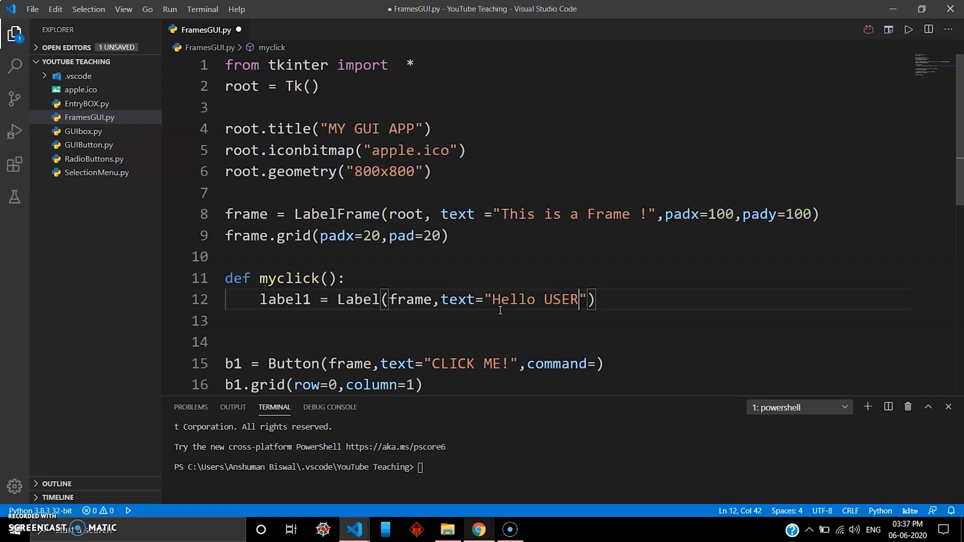
text(!)
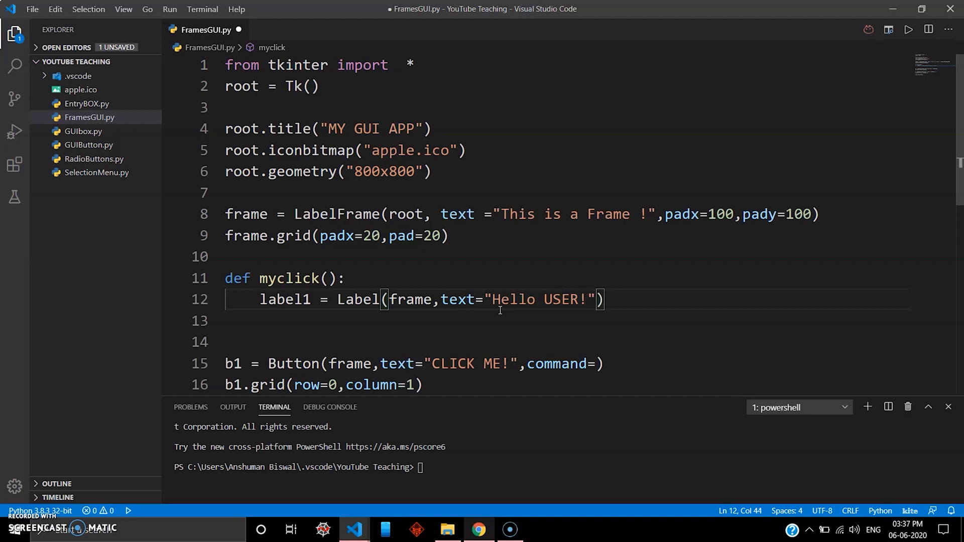
text(,)
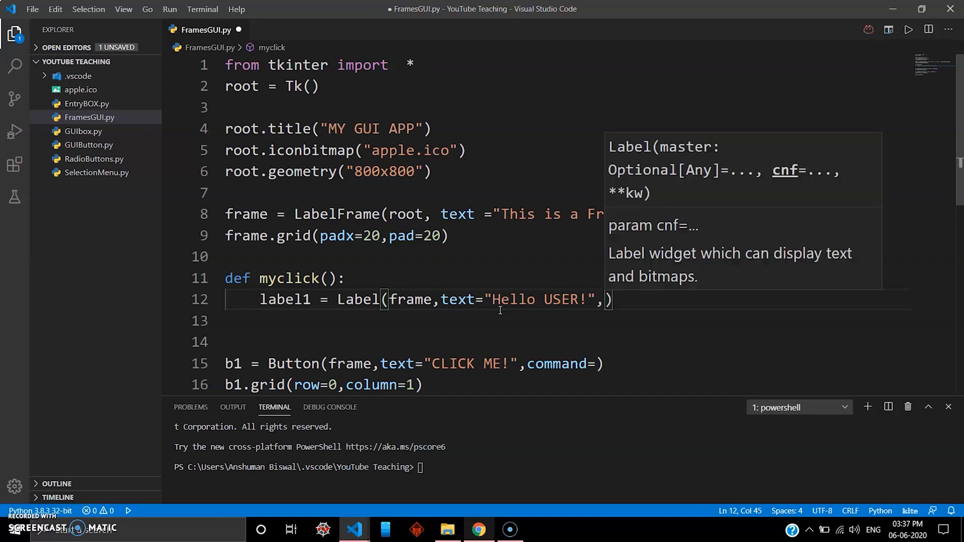
text(fg=)
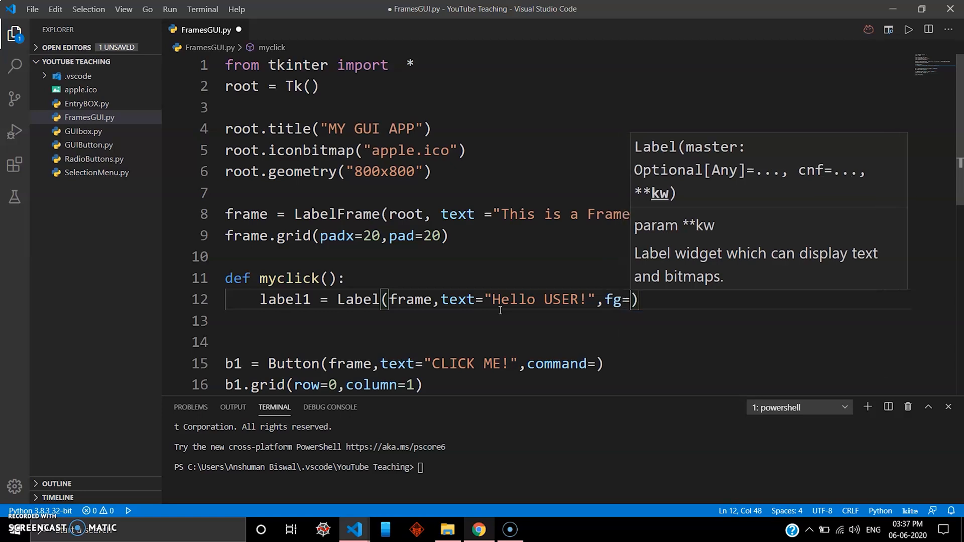
text('bl)
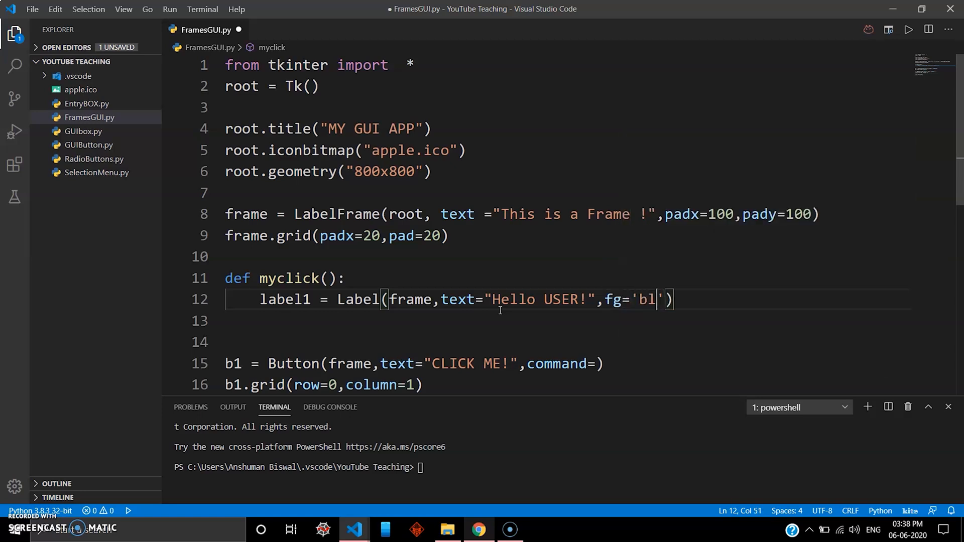
text(ue)
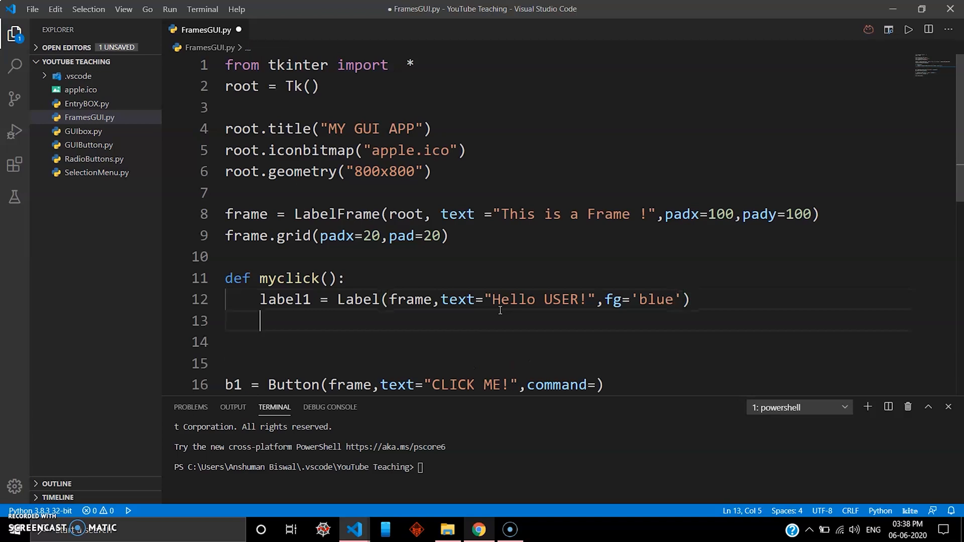
text(l)
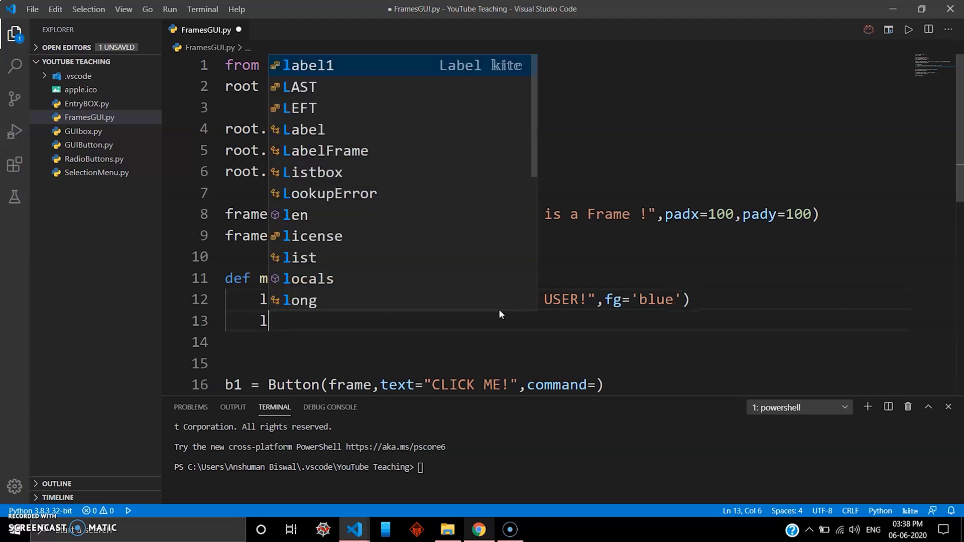
Step: Grid label1 at row 10, column 10 and add blank lines below
text(.)
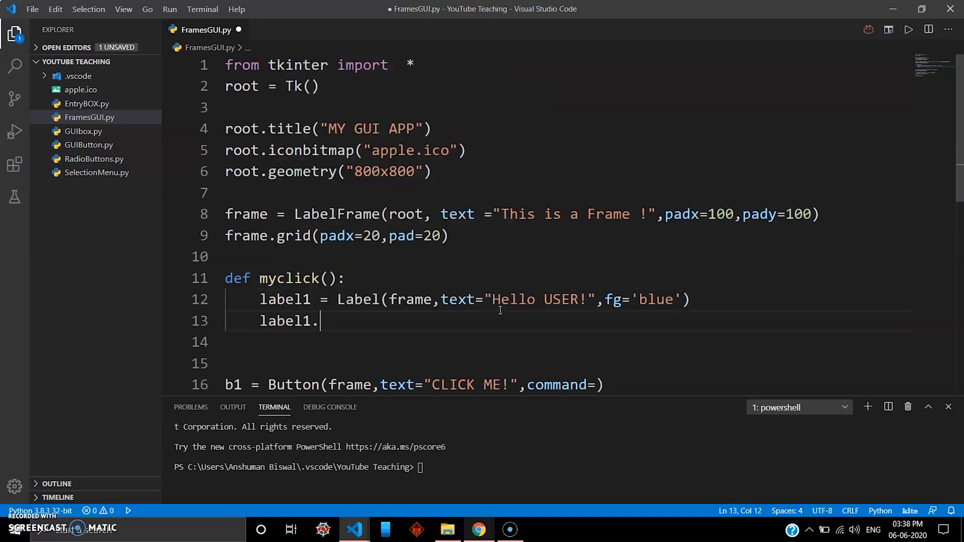
text(grid())
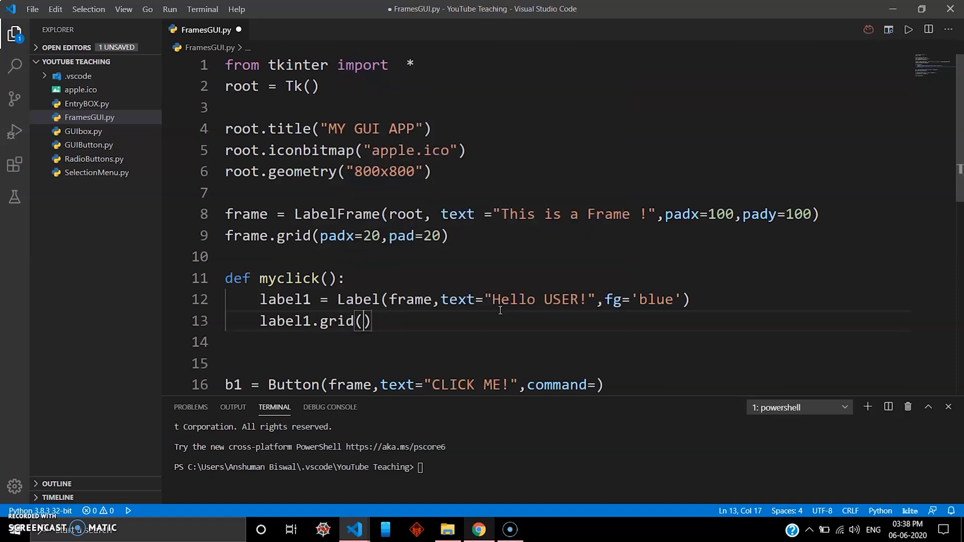
text(row=)
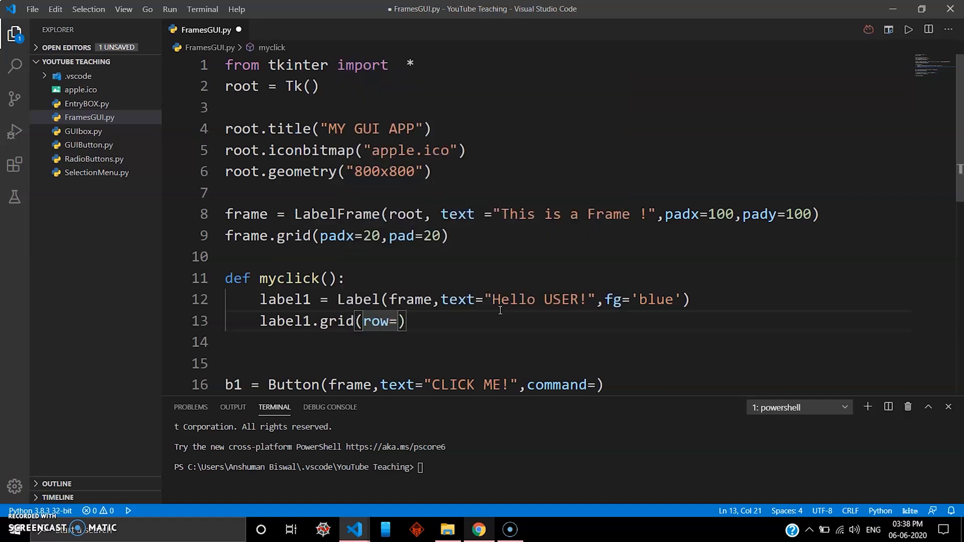
text(10,)
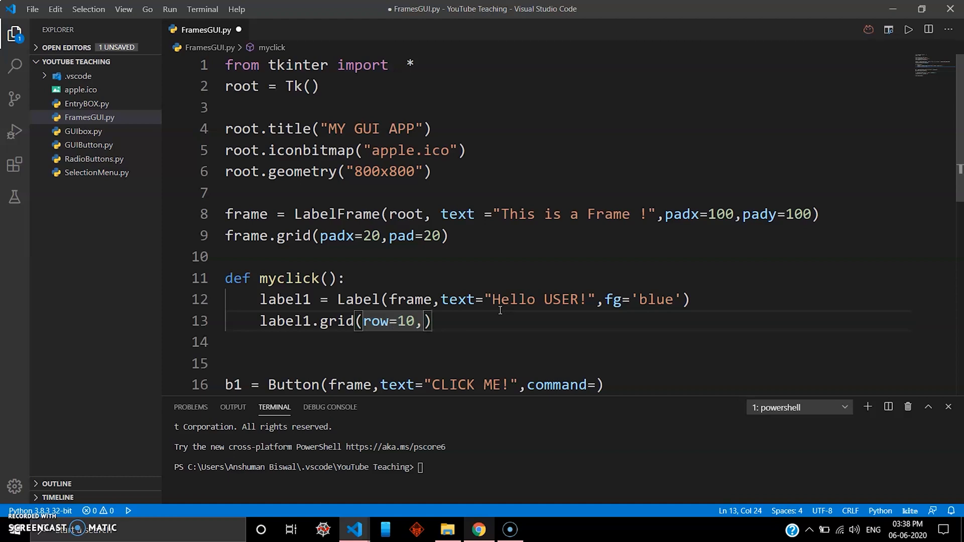
text(column)
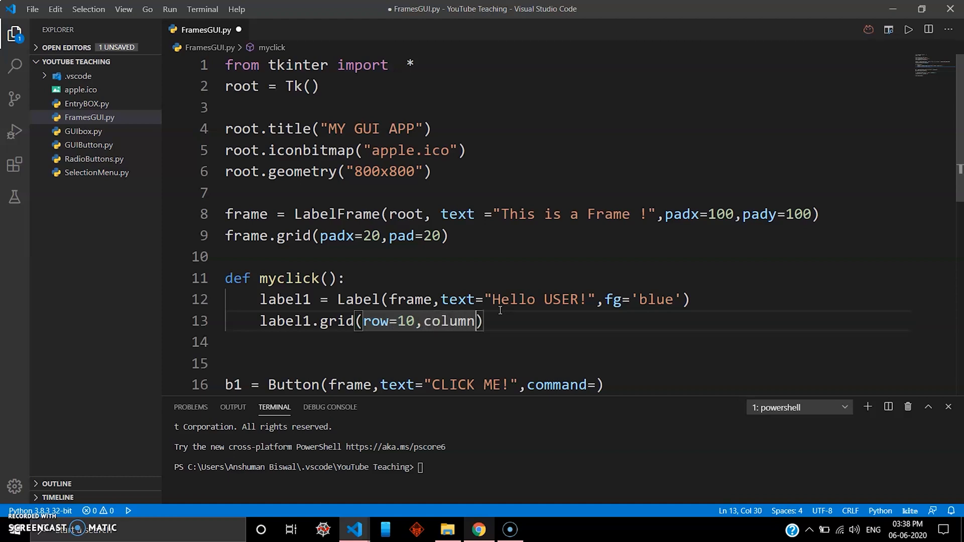
text(=)
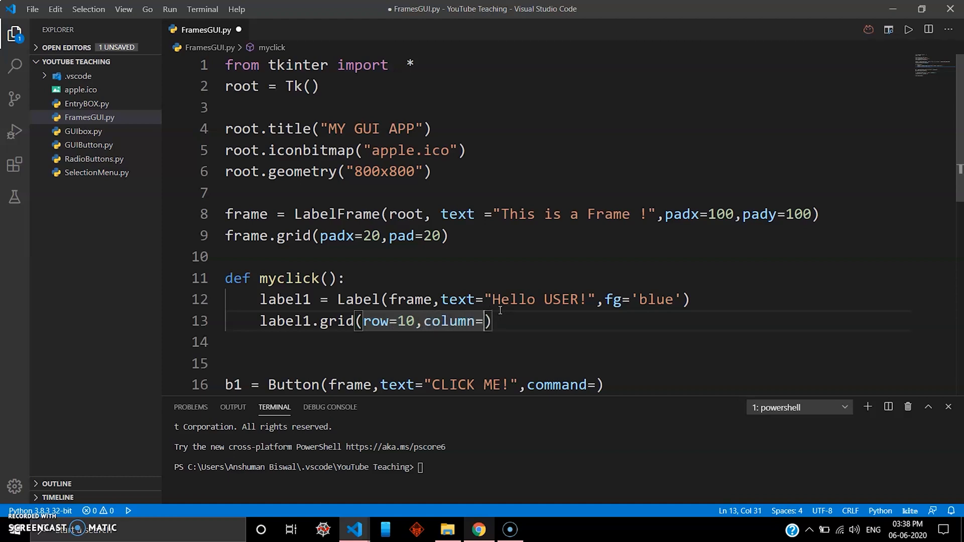
text(10)
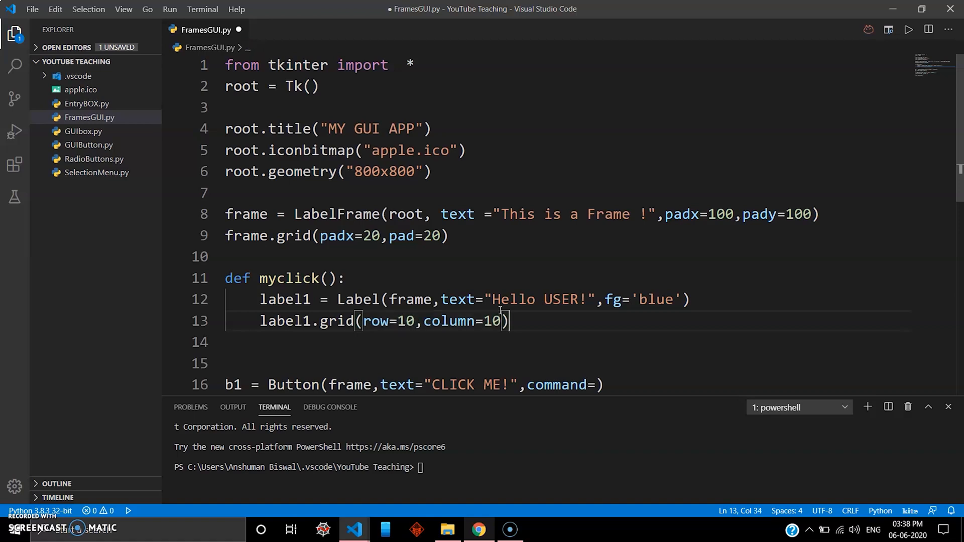
key(Enter)
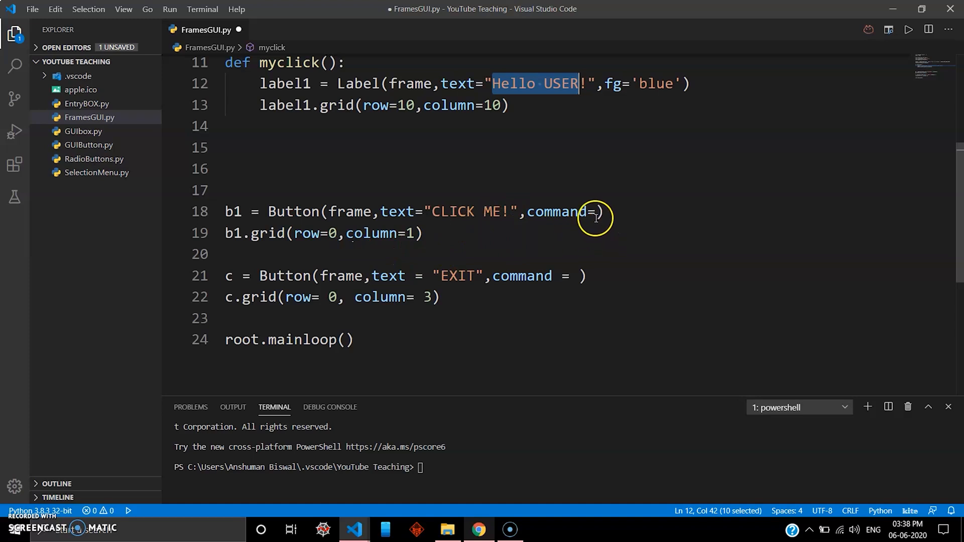
Step: Set the CLICK ME! button's command to myclick
click(604, 211)
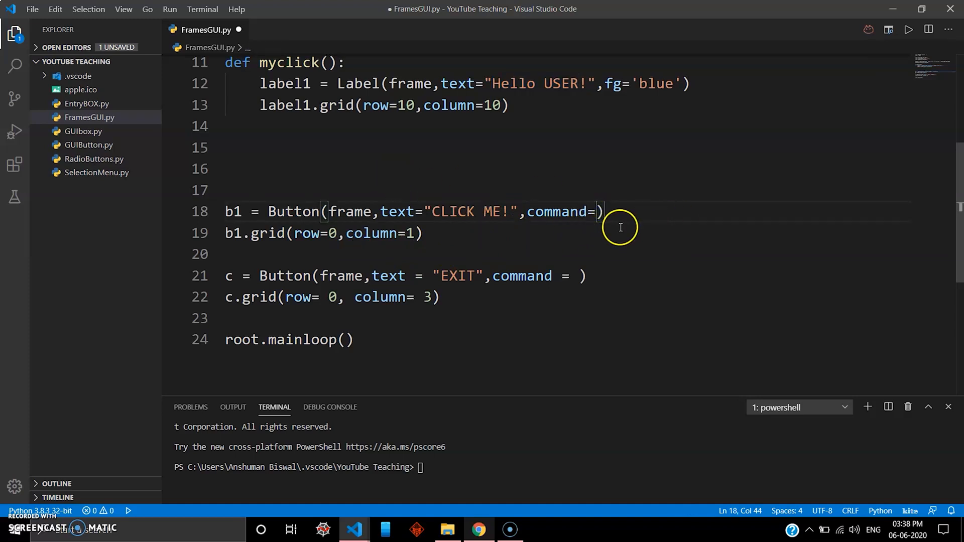
text(my)
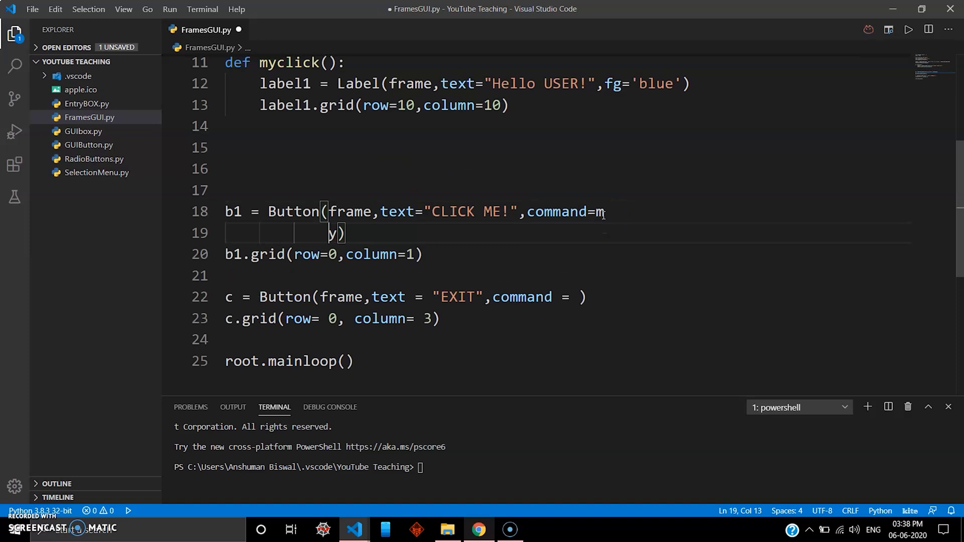
key(Backspace)
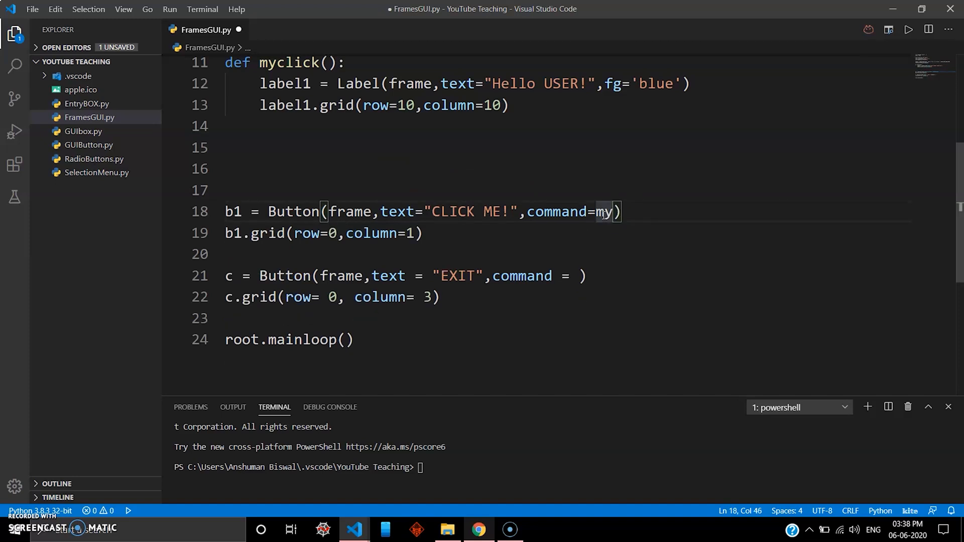
text(click)
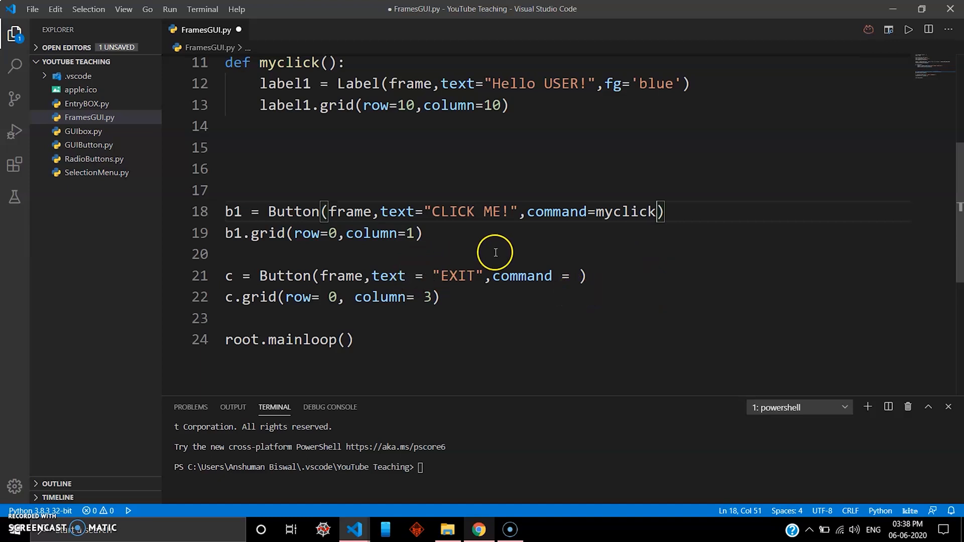
mouse_move(566, 275)
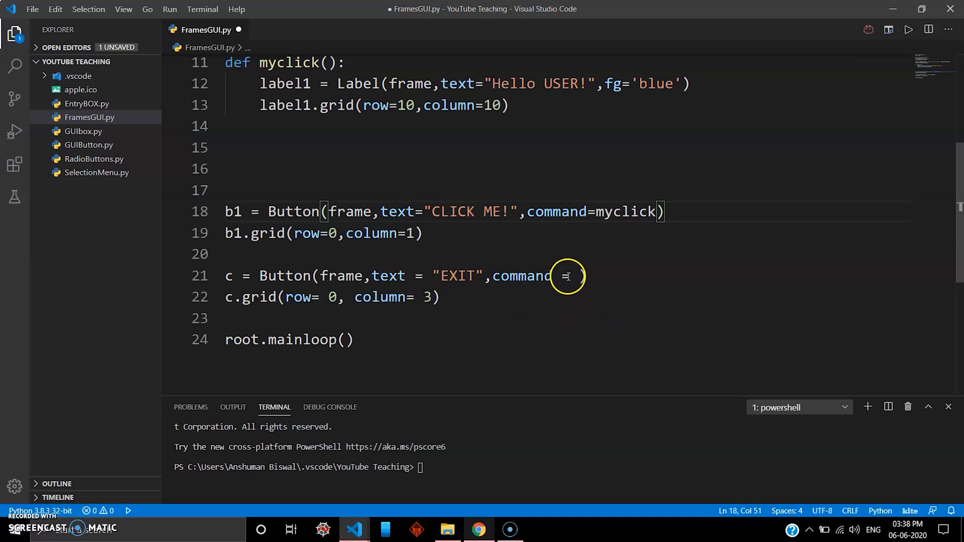
Step: Set the EXIT button's command to root.quit
text(root)
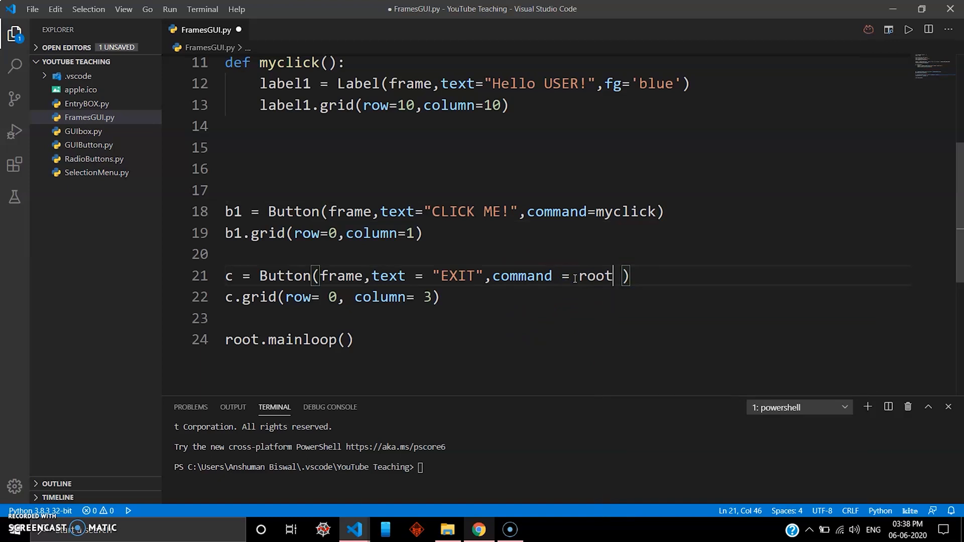
text(.)
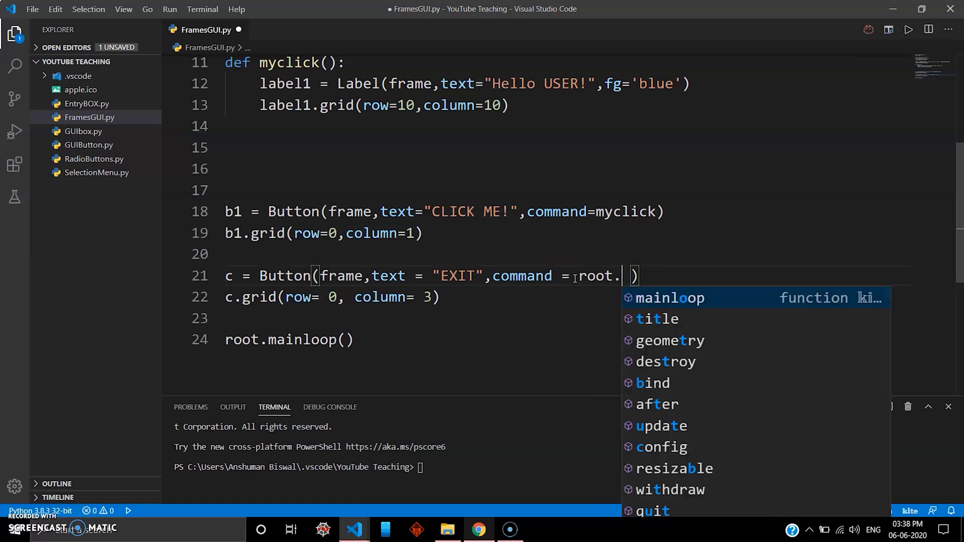
text(qu)
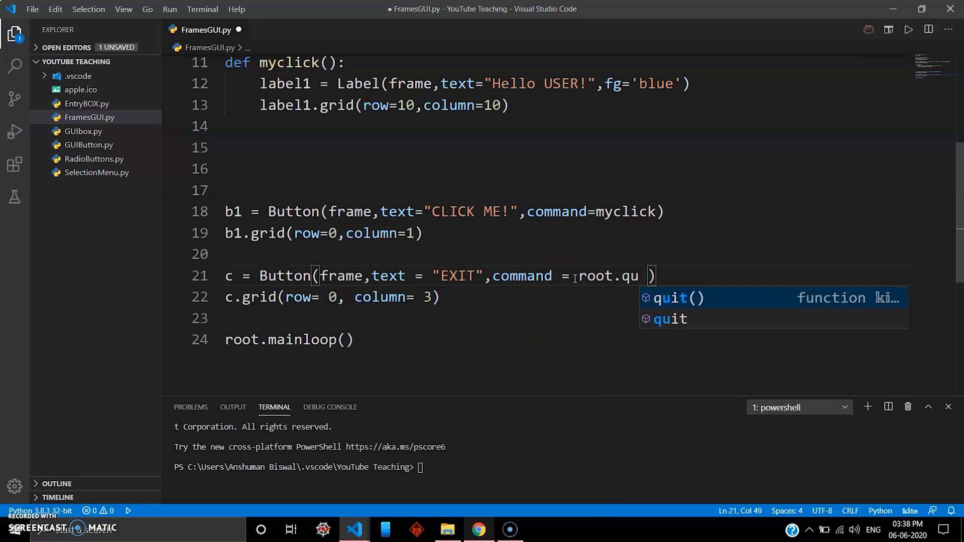
key(Down)
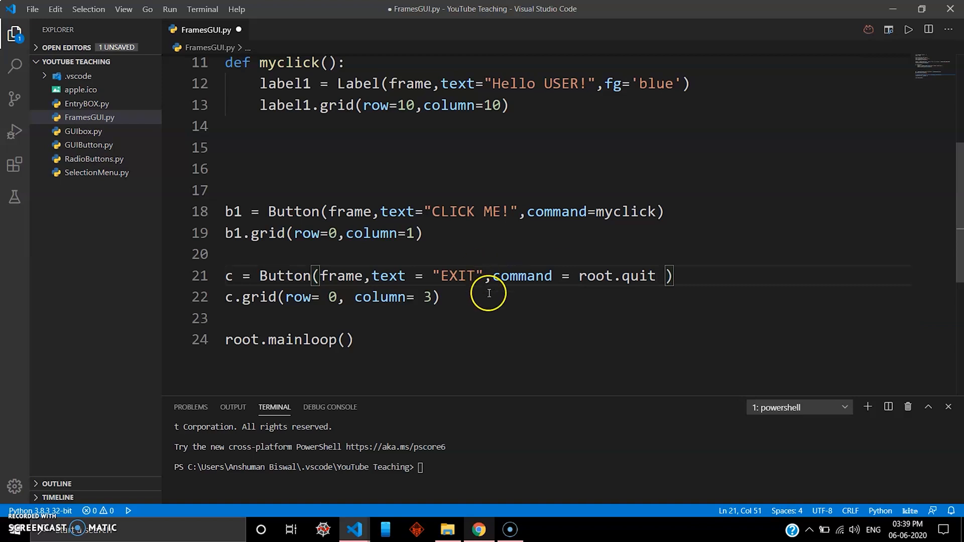
click(438, 297)
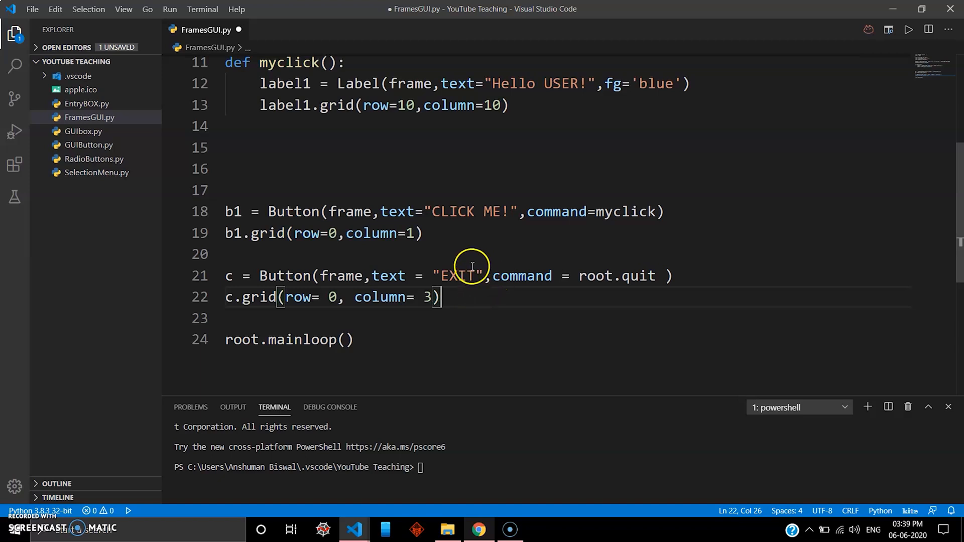
Step: Debug-run FramesGUI.py, hit the TclError on ambiguous 'pad', and continue past it
double_click(458, 211)
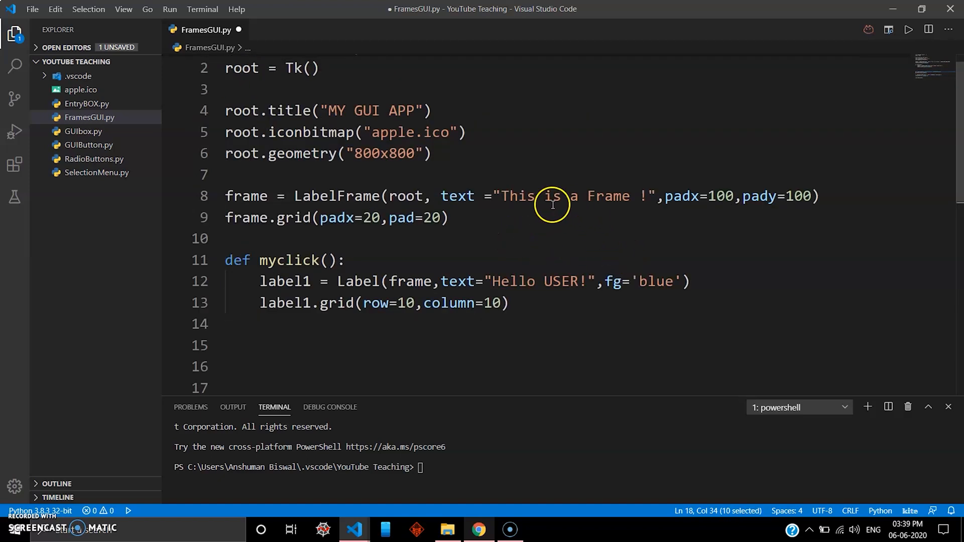
double_click(513, 282)
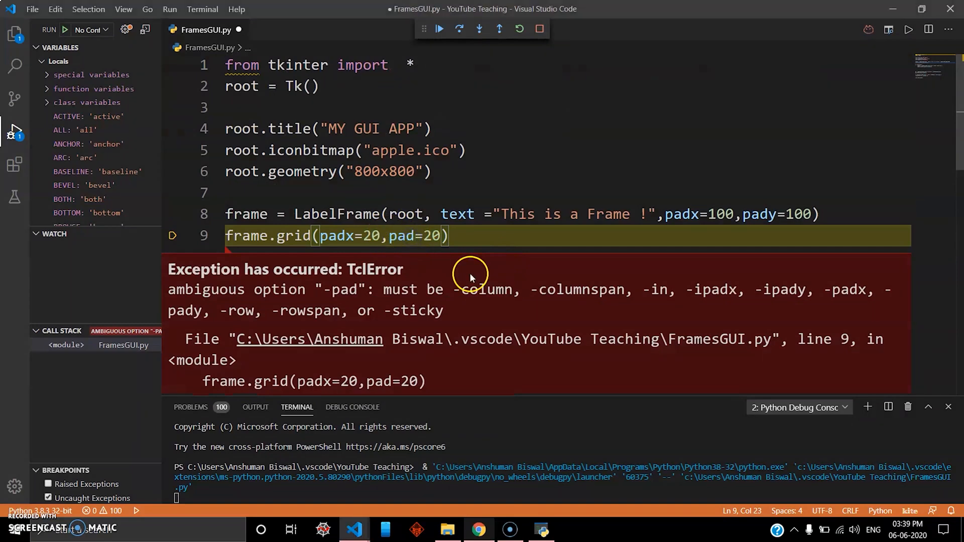
click(517, 29)
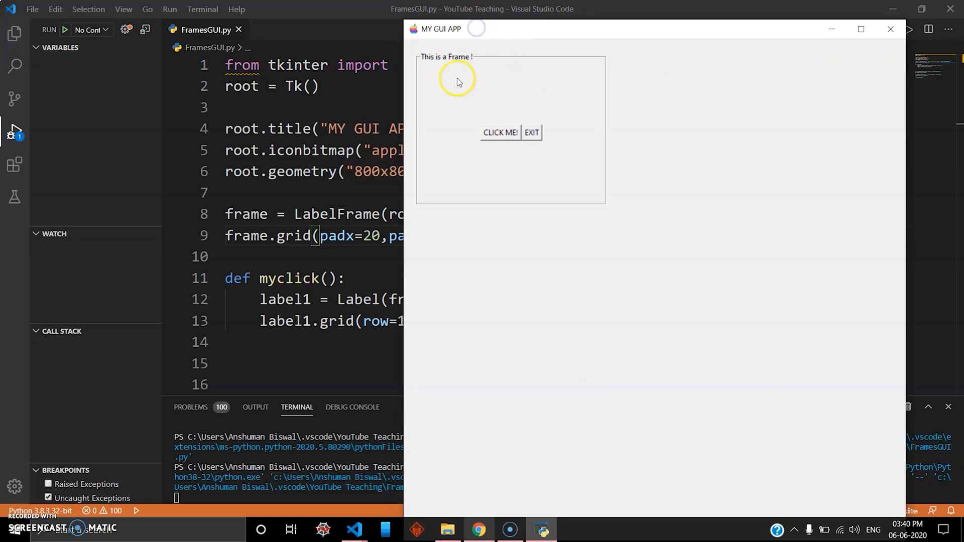
mouse_move(423, 199)
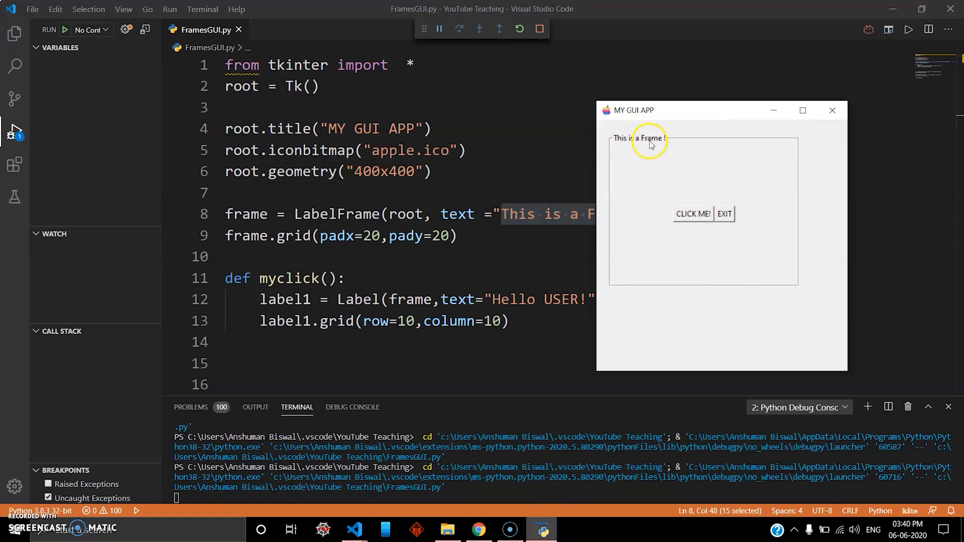
Step: Change pad to pady, set geometry 400x400, and relaunch the GUI with F5
click(692, 214)
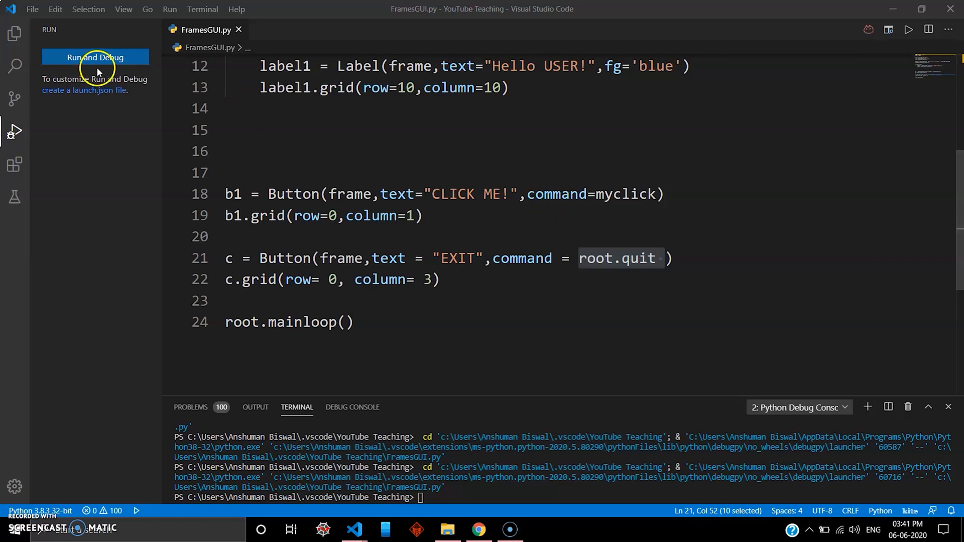
Step: Launch FramesGUI.py in the debugger and close MY GUI APP with its EXIT button
click(95, 57)
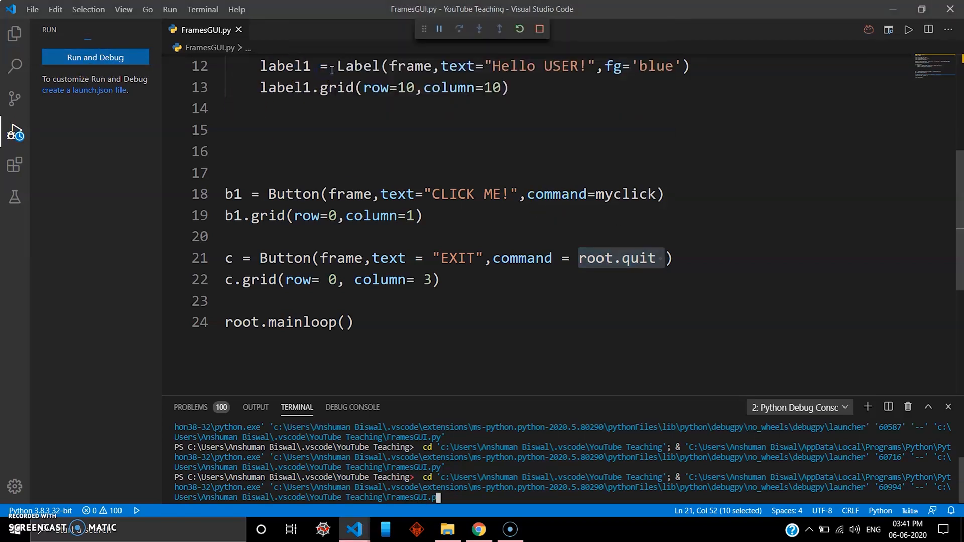
click(95, 57)
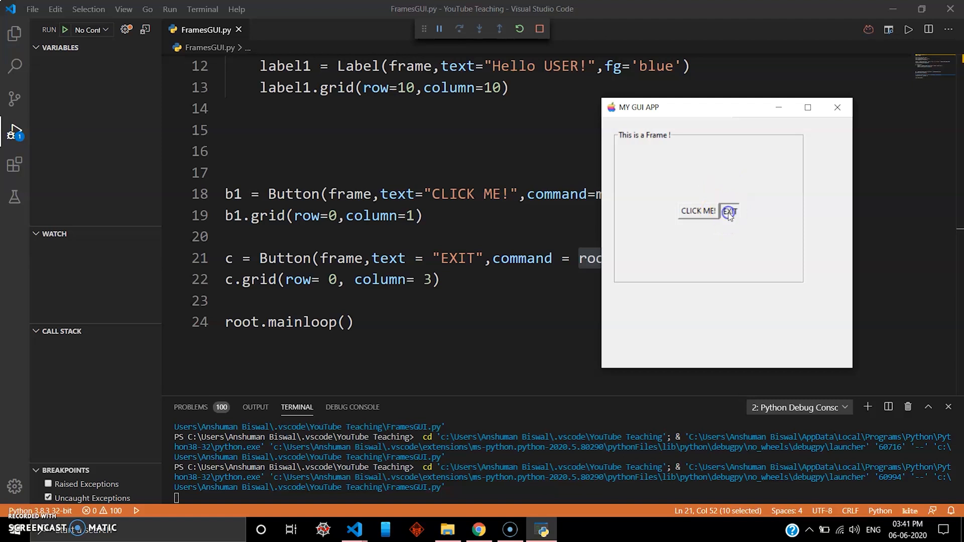
click(729, 211)
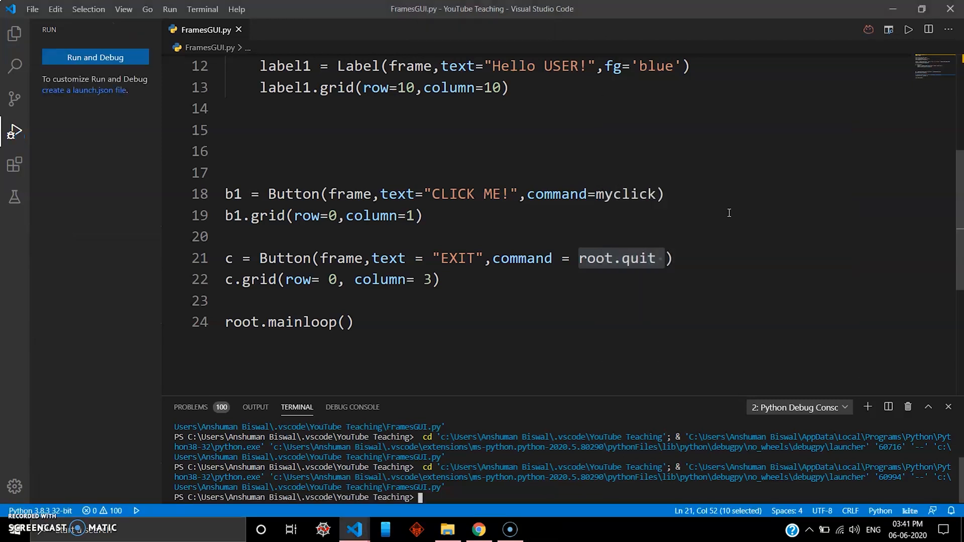
click(702, 259)
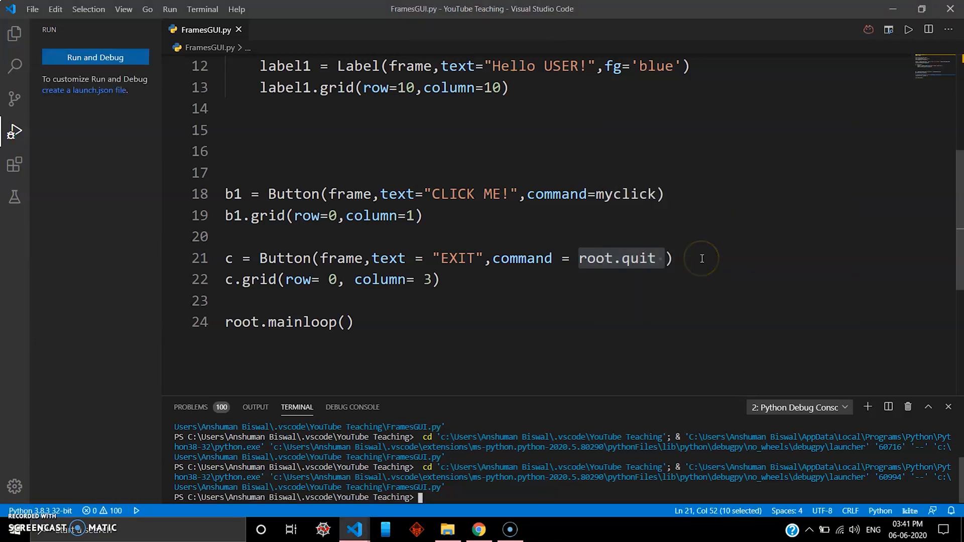
mouse_move(479, 236)
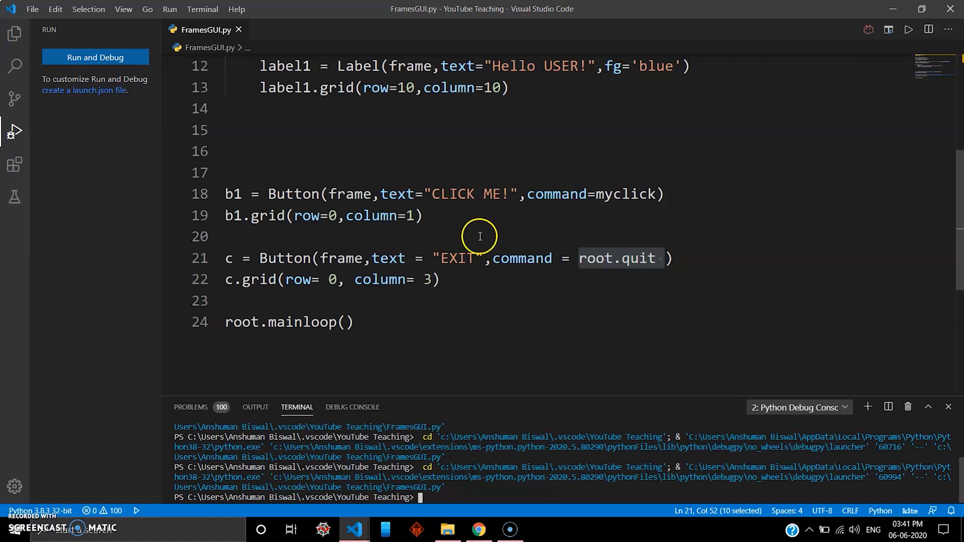
Step: Start another debug run of the open Python file and drag the app window
click(95, 58)
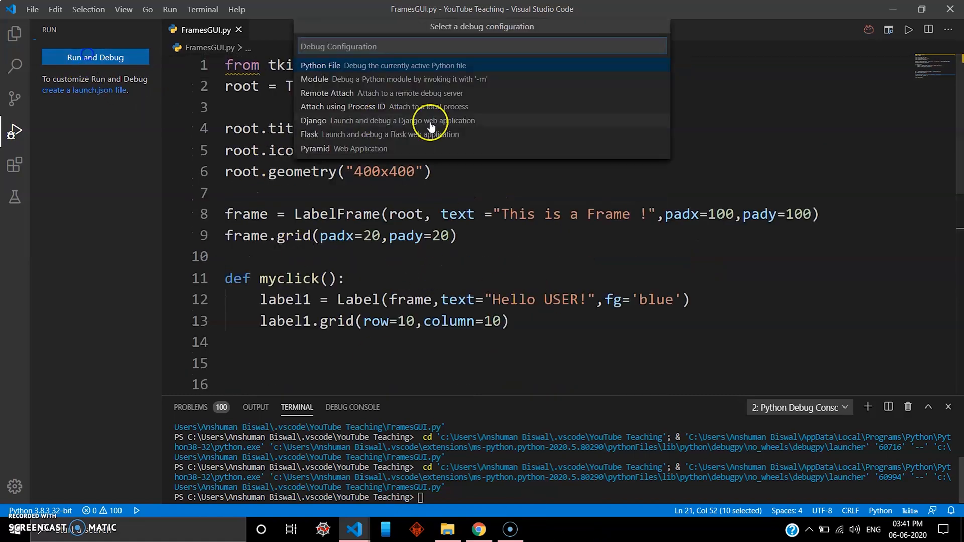
click(320, 65)
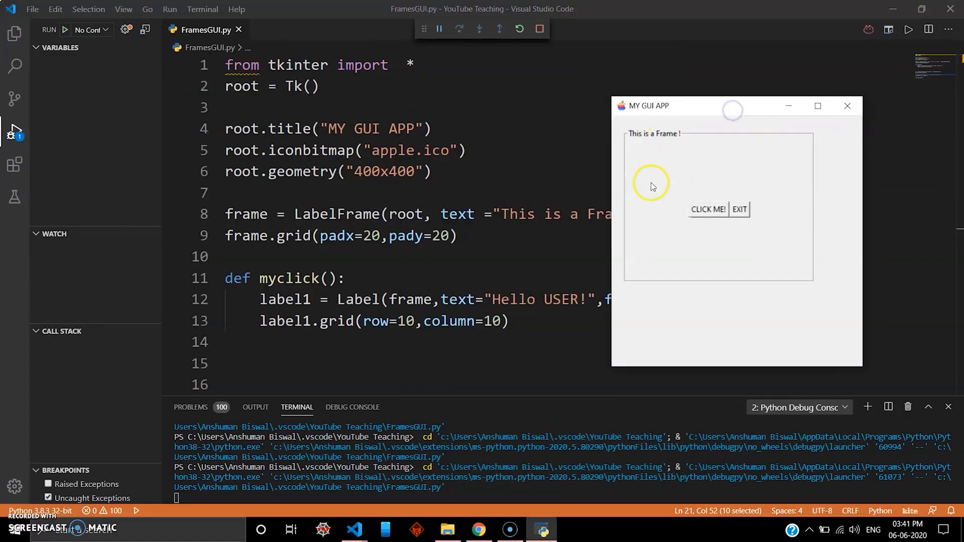
drag(732, 105, 676, 102)
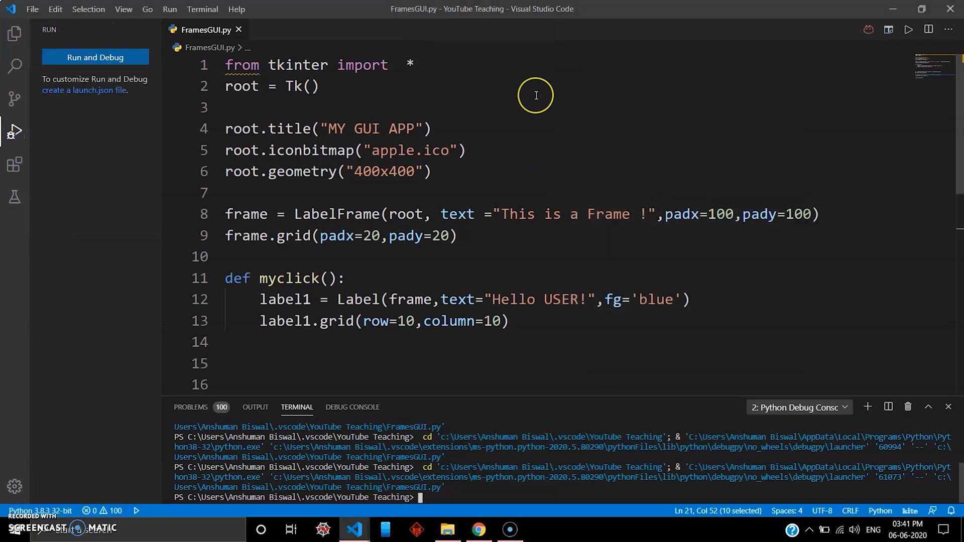
mouse_move(529, 109)
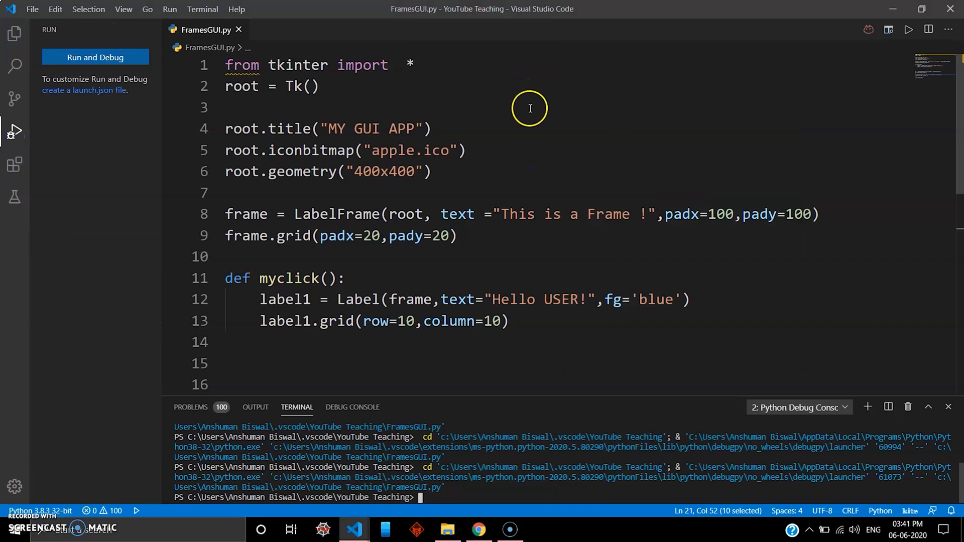